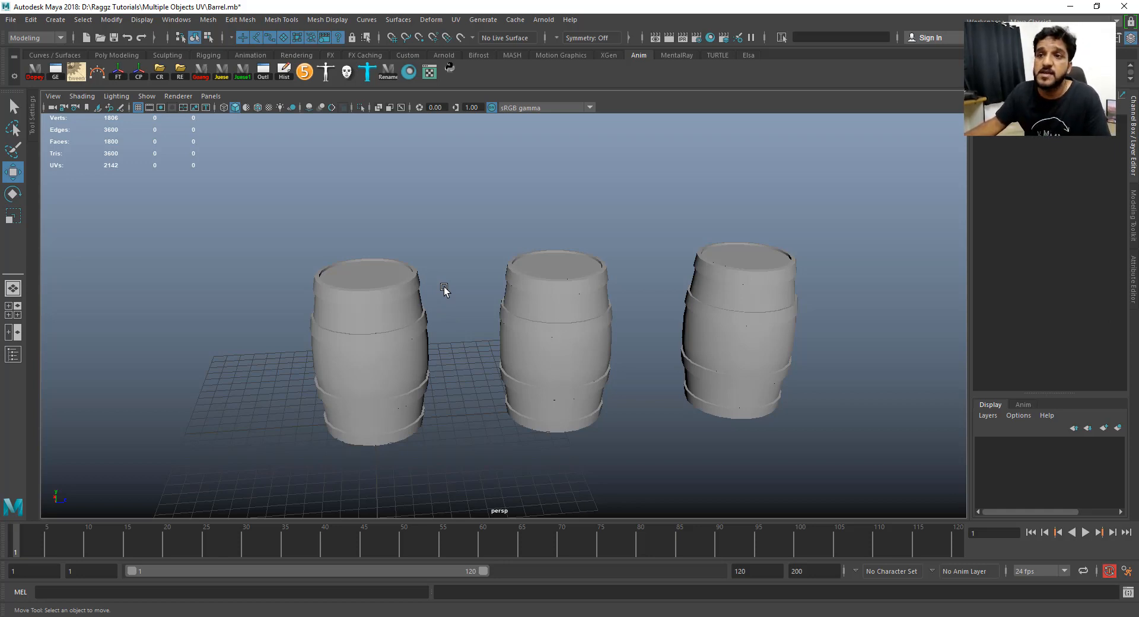
# Step: Nudge the view, select the first and another barrel, then clear the selection
pyautogui.moveTo(444, 289); pyautogui.dragTo(458, 333)
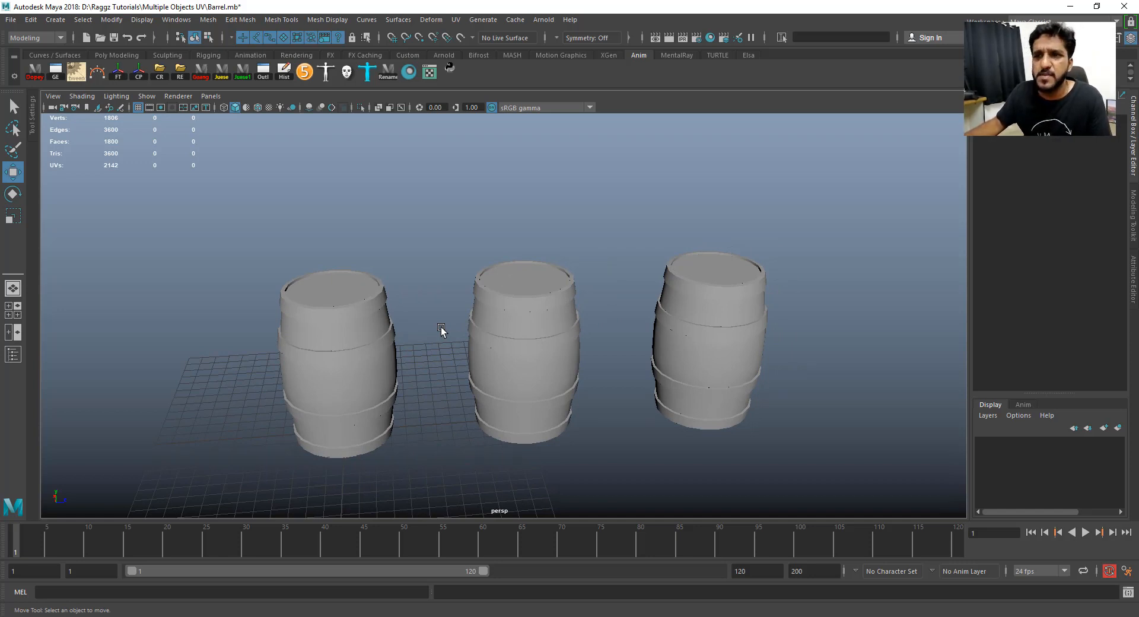
pyautogui.moveTo(317, 336)
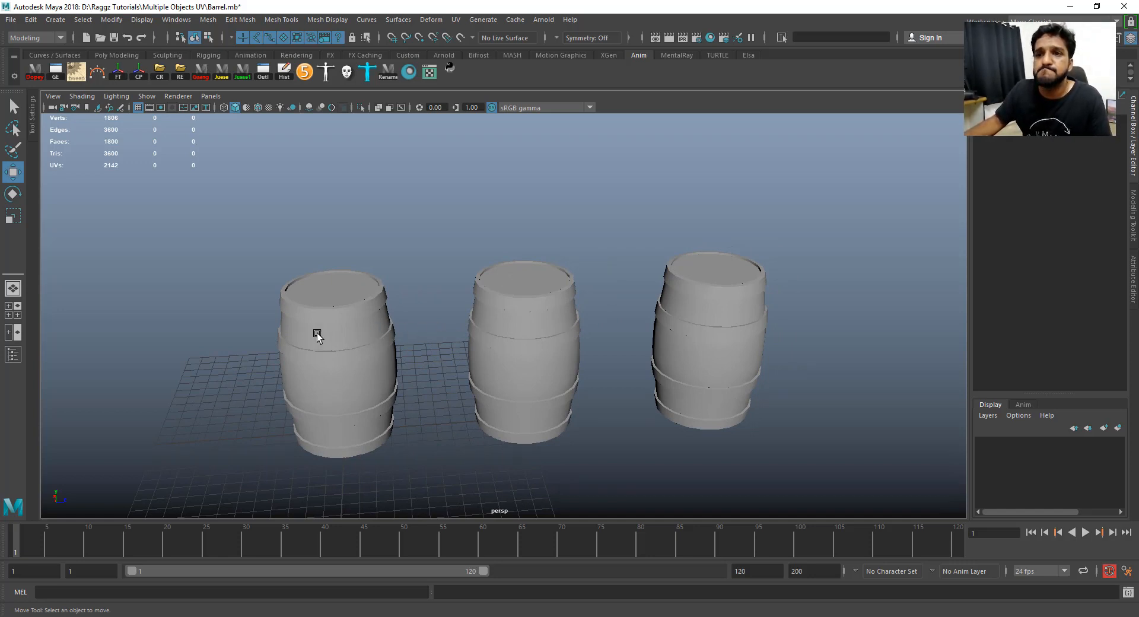
pyautogui.click(317, 333)
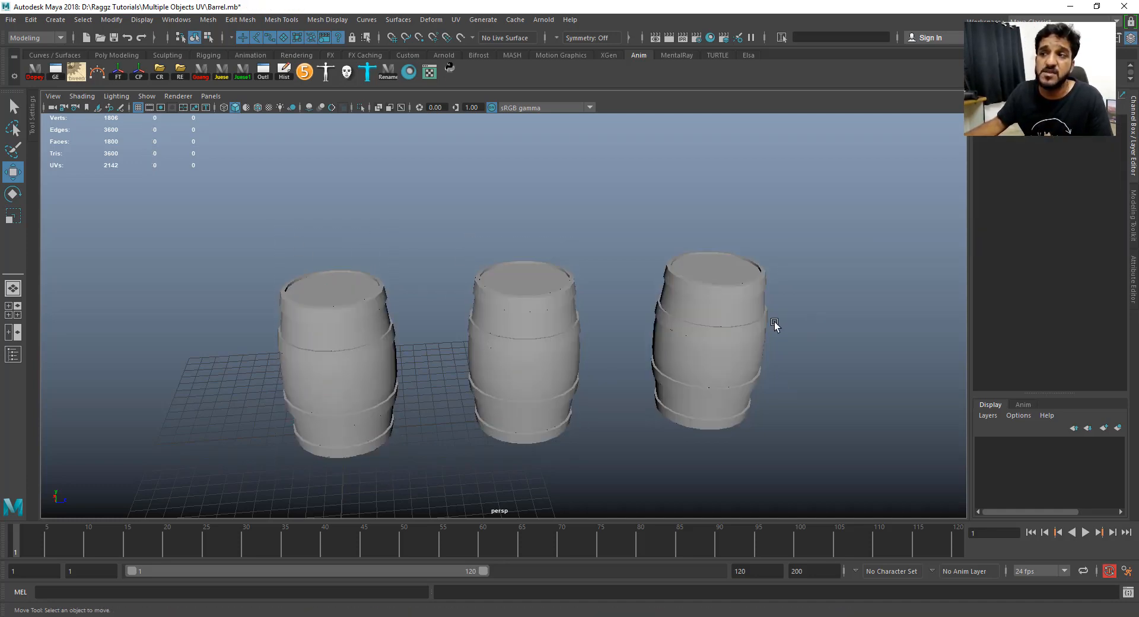
pyautogui.click(336, 341)
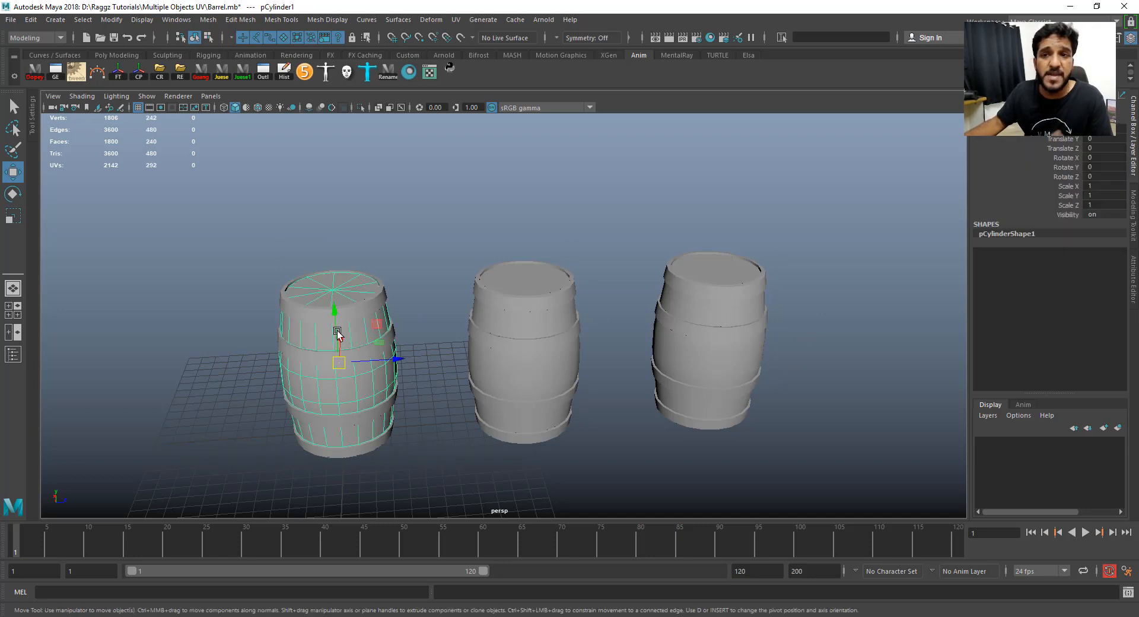
pyautogui.moveTo(540, 327)
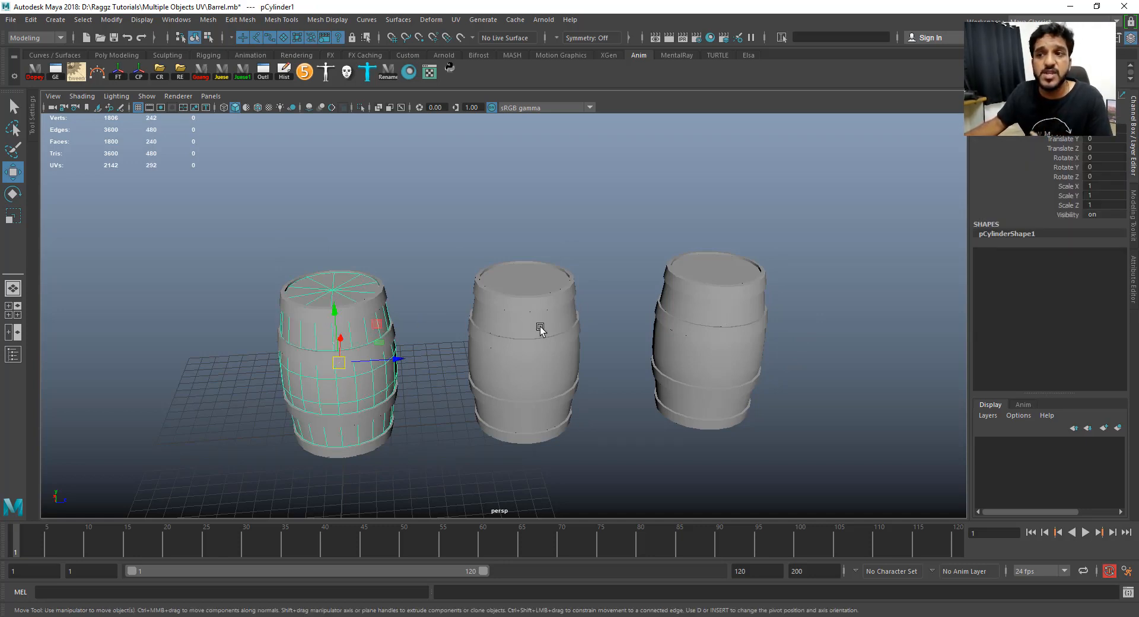
pyautogui.click(708, 342)
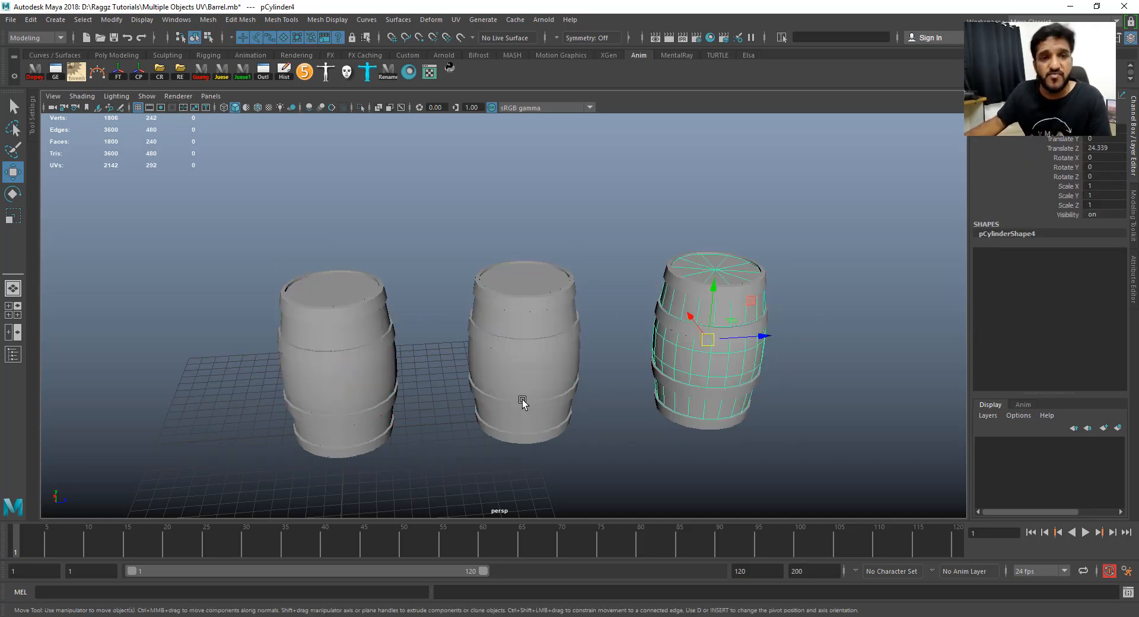
pyautogui.moveTo(491, 358)
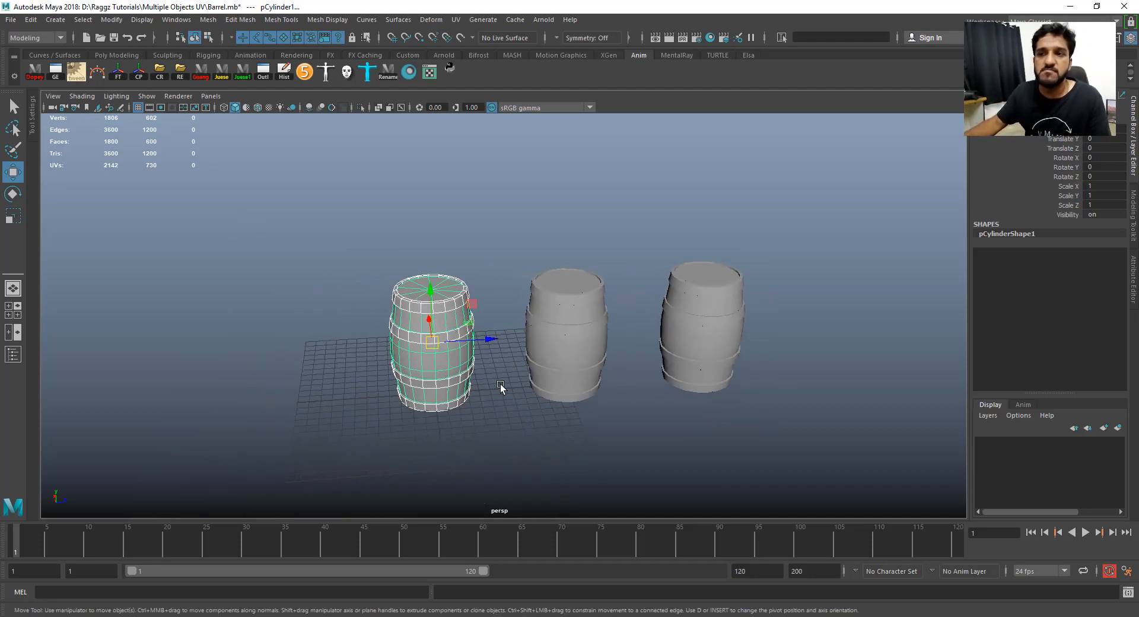
pyautogui.moveTo(499, 388); pyautogui.dragTo(273, 348)
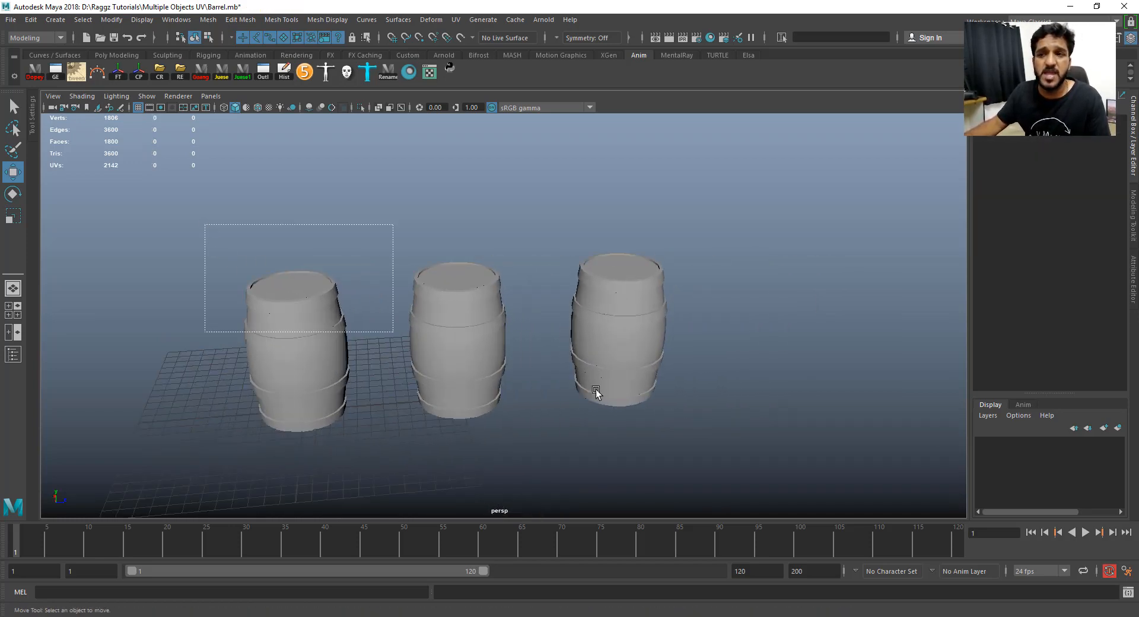
# Step: Select all of the transferAttributes script text in the Python tab
pyautogui.click(297, 334)
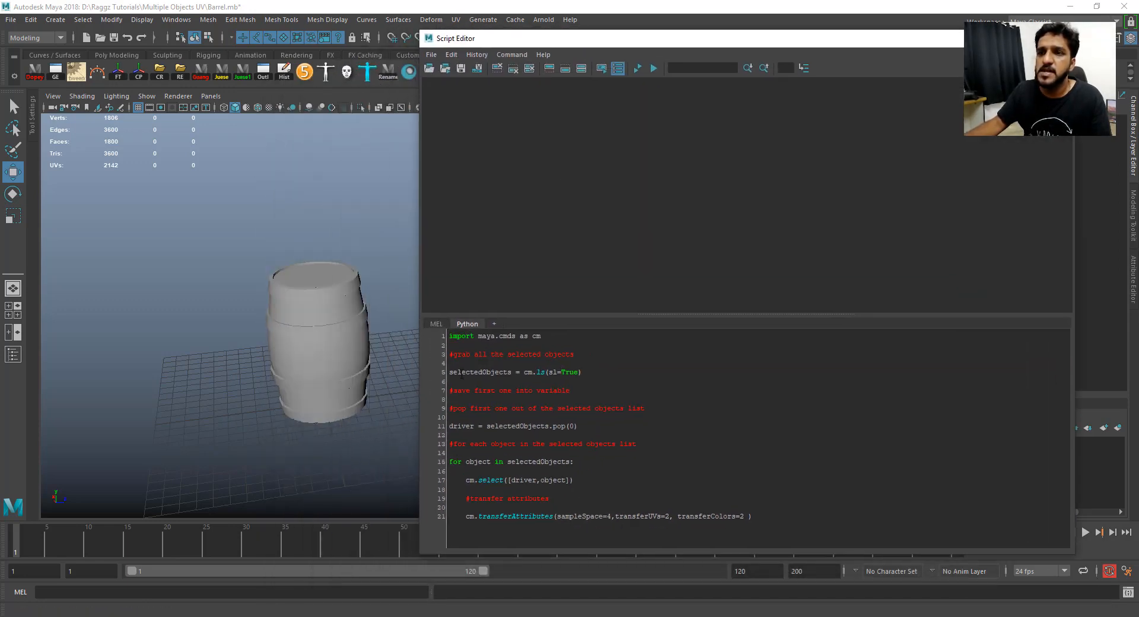
pyautogui.press('ctrl+a')
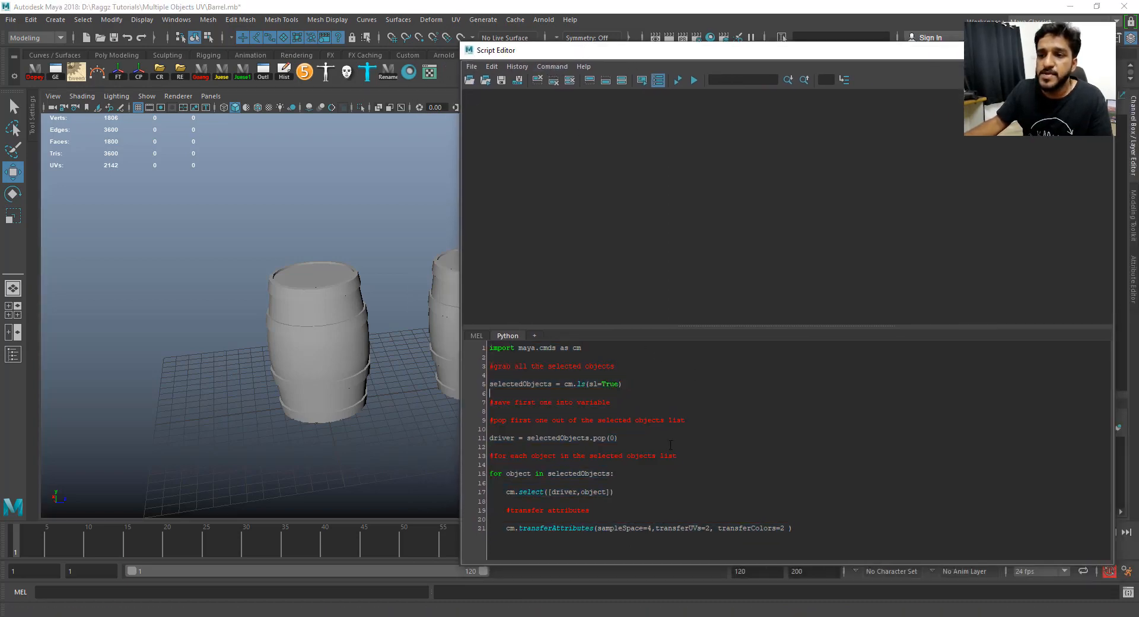
pyautogui.press('ctrl+a')
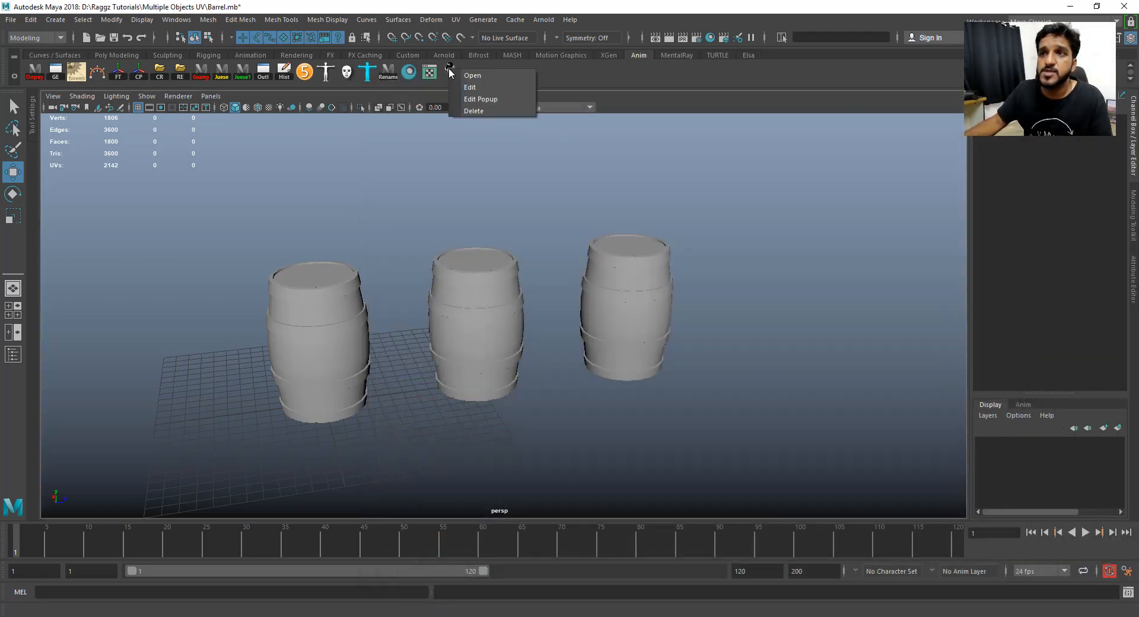
# Step: Set the new shelf button's Icon Label to 'M_UV' in the Shelf Editor
pyautogui.click(469, 86)
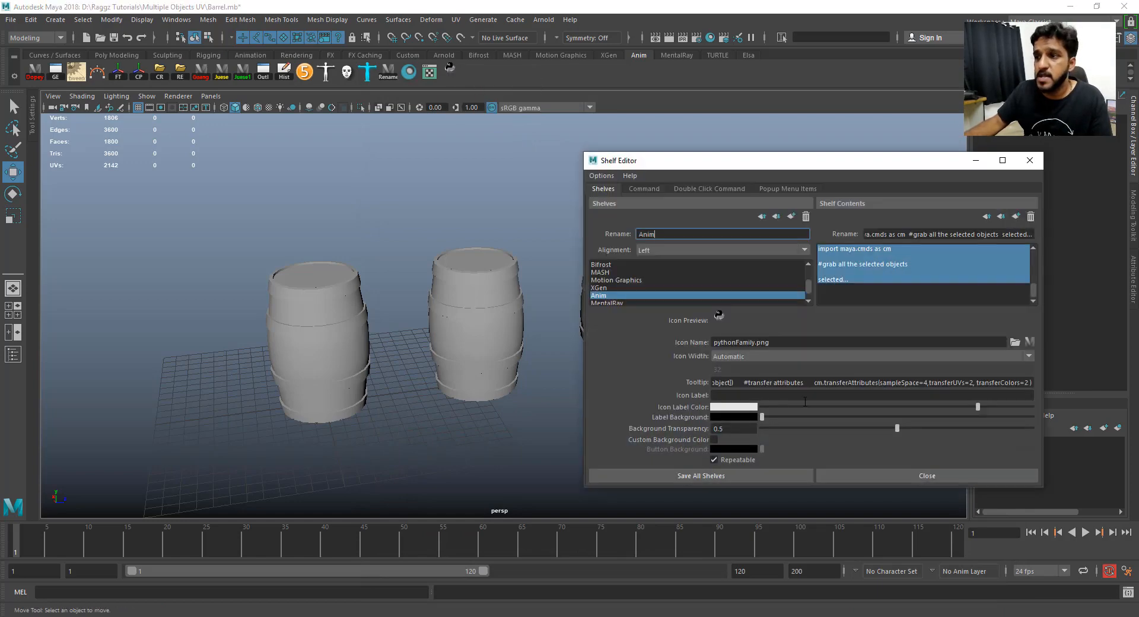
pyautogui.click(871, 394)
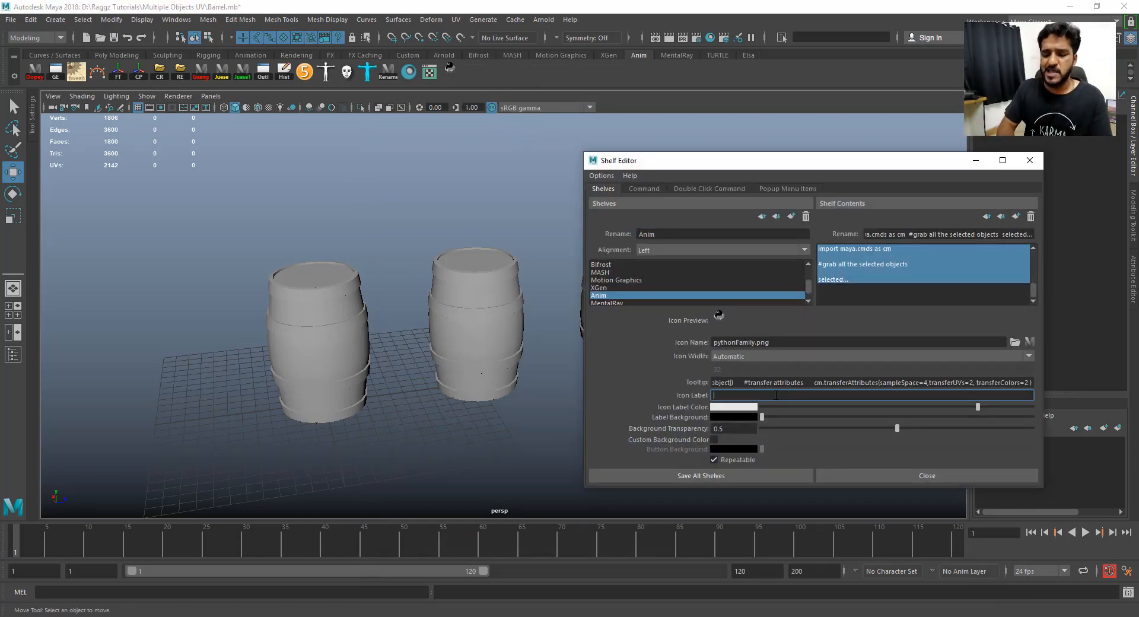
pyautogui.write('M')
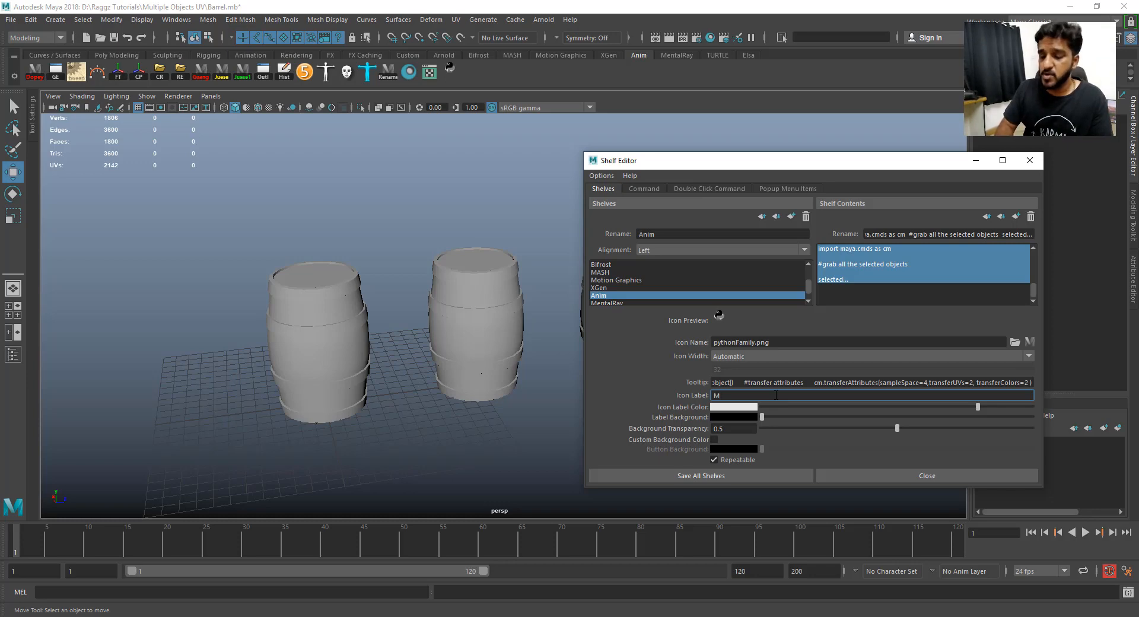
pyautogui.write('_UV')
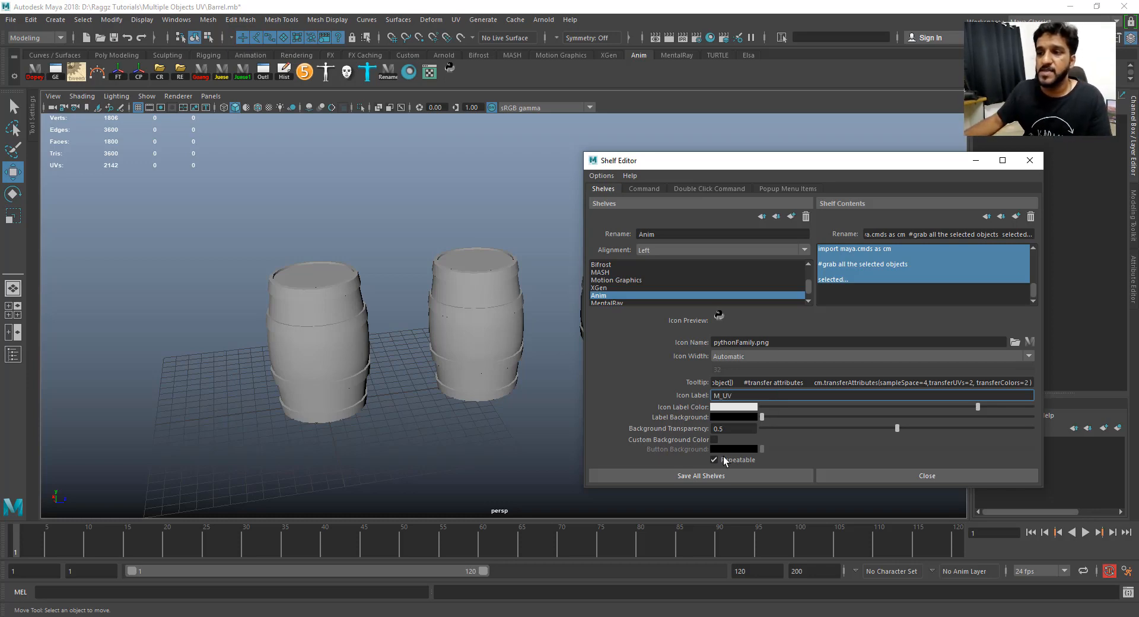
pyautogui.click(926, 475)
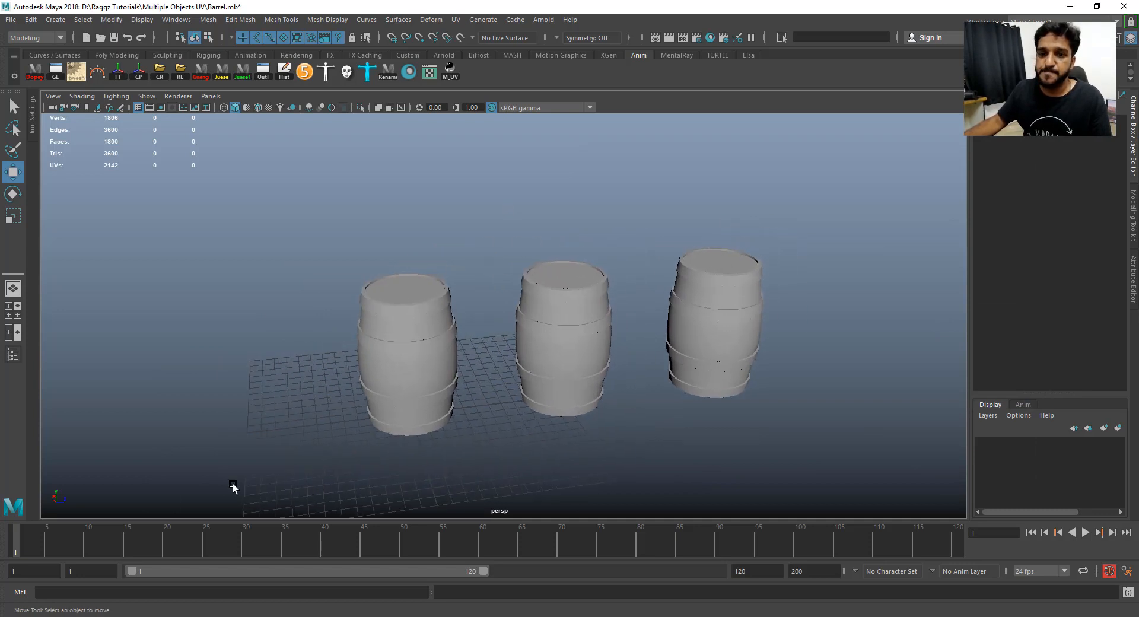
# Step: Open the UV Editor, close the UV Toolkit, and select the first barrel
pyautogui.click(175, 19)
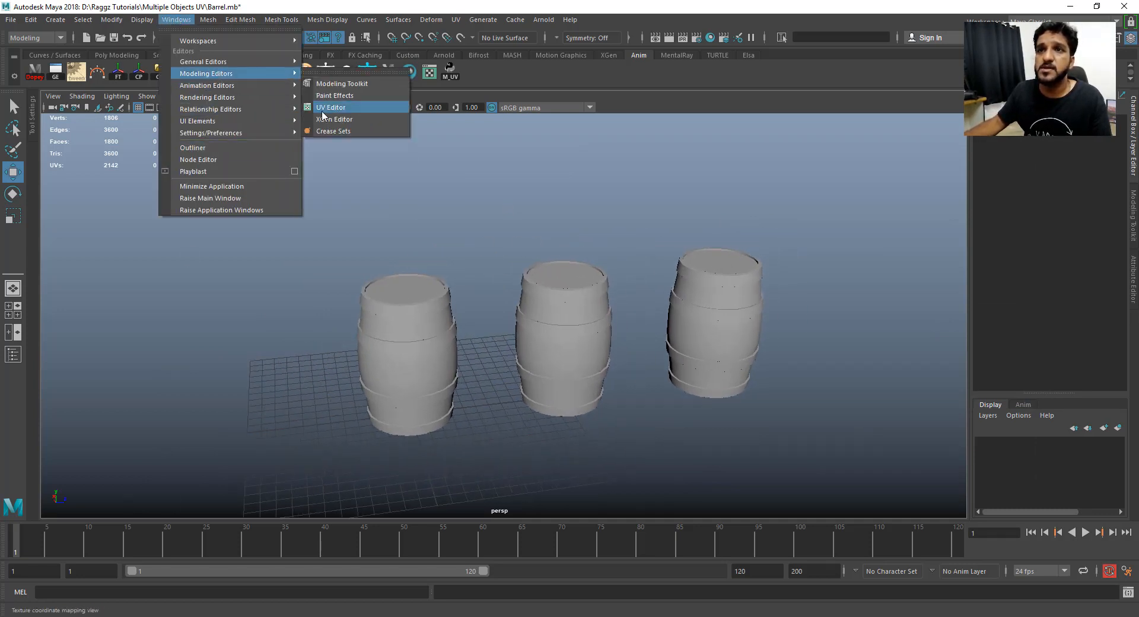
pyautogui.click(330, 107)
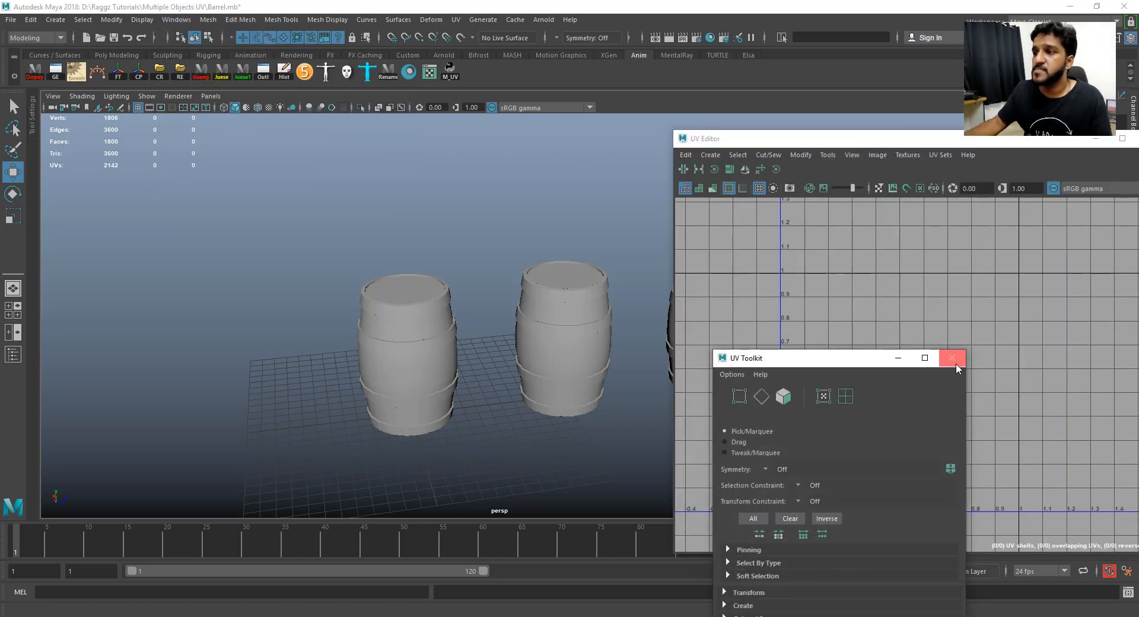
pyautogui.click(952, 358)
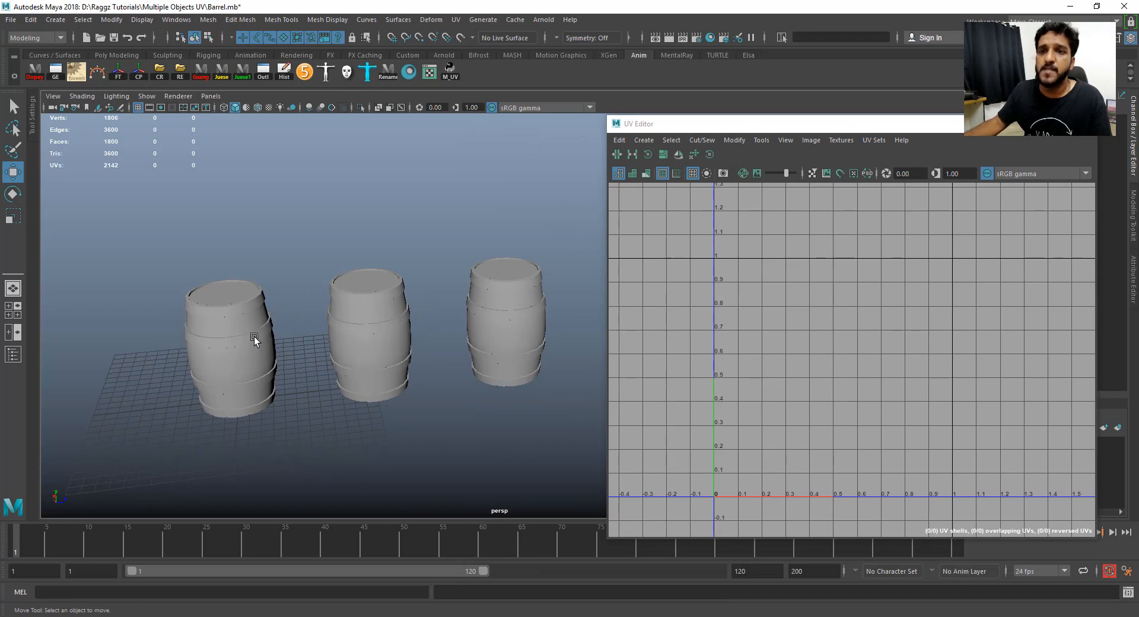
pyautogui.click(240, 342)
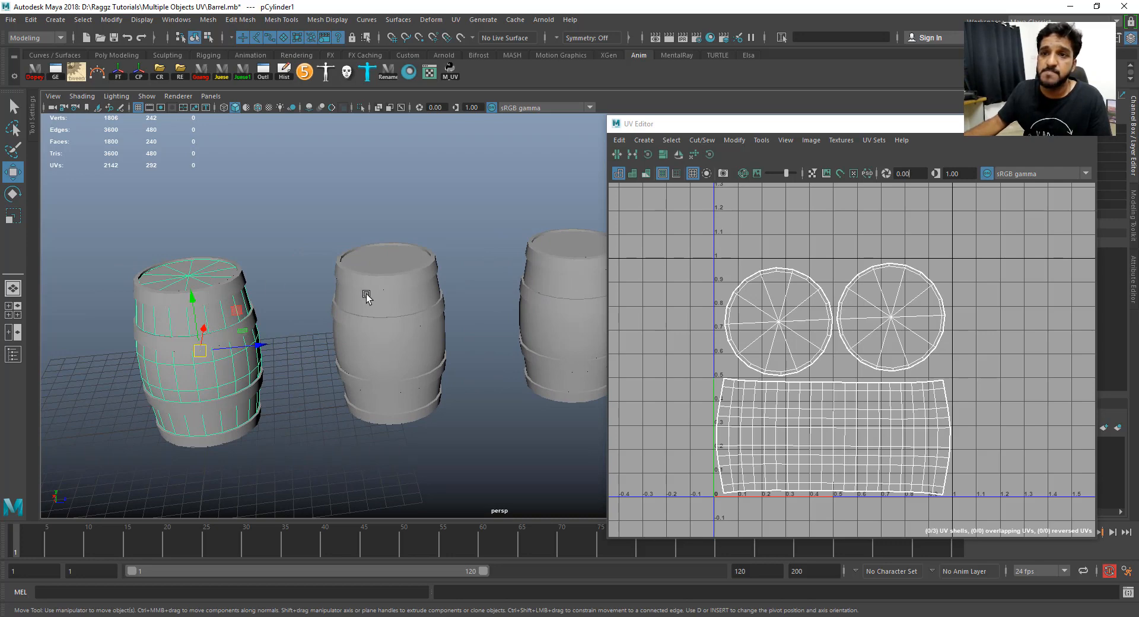
pyautogui.click(530, 320)
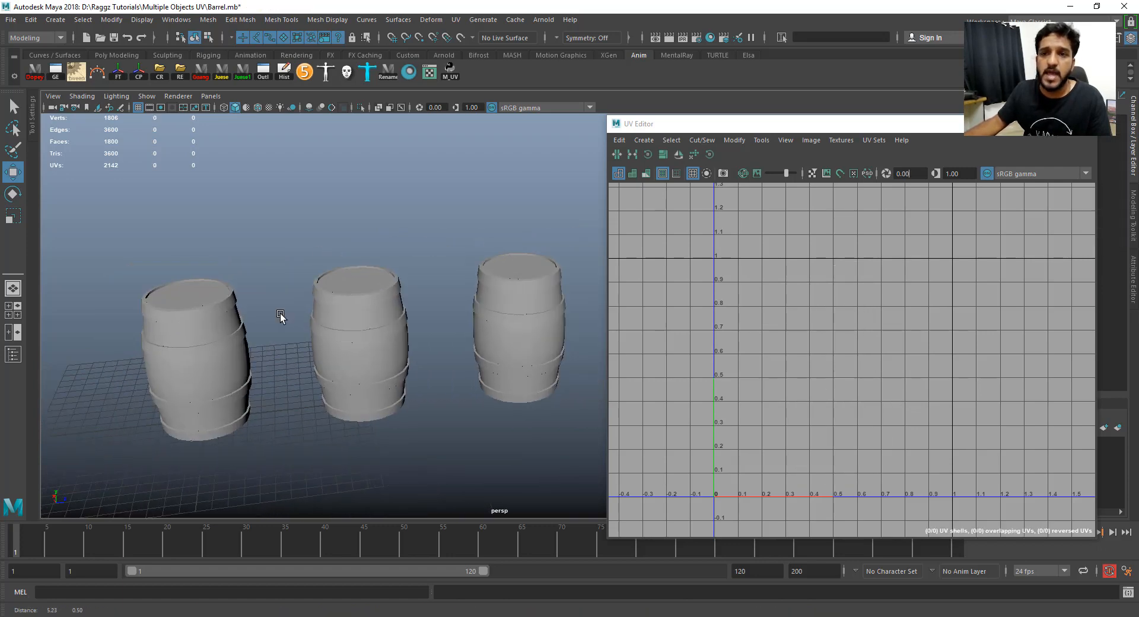
pyautogui.moveTo(187, 343)
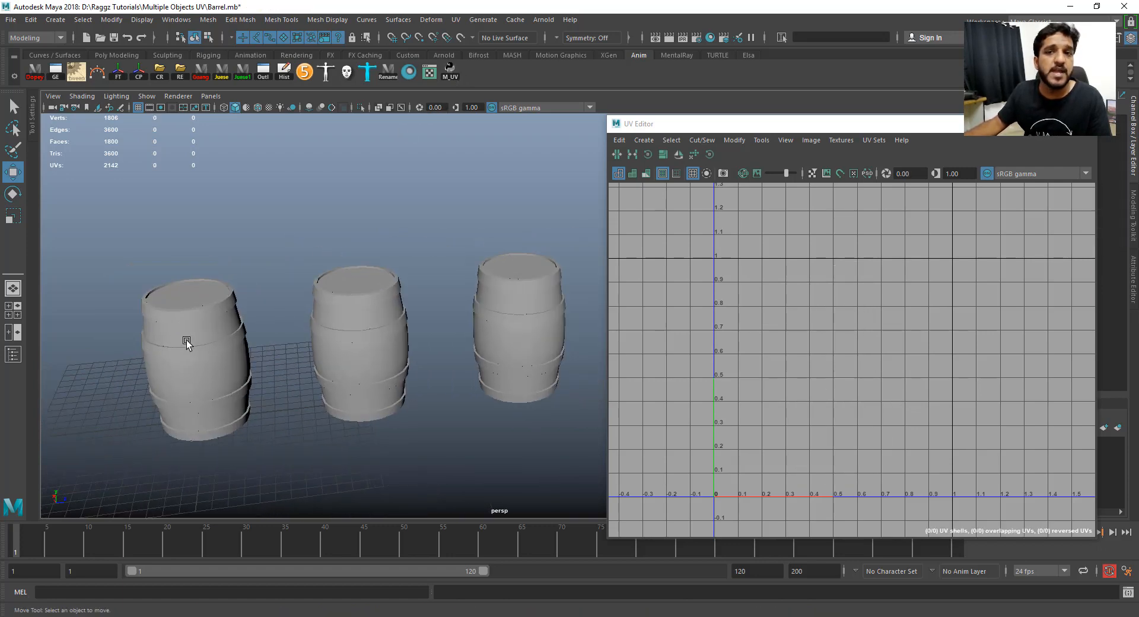
pyautogui.click(187, 343)
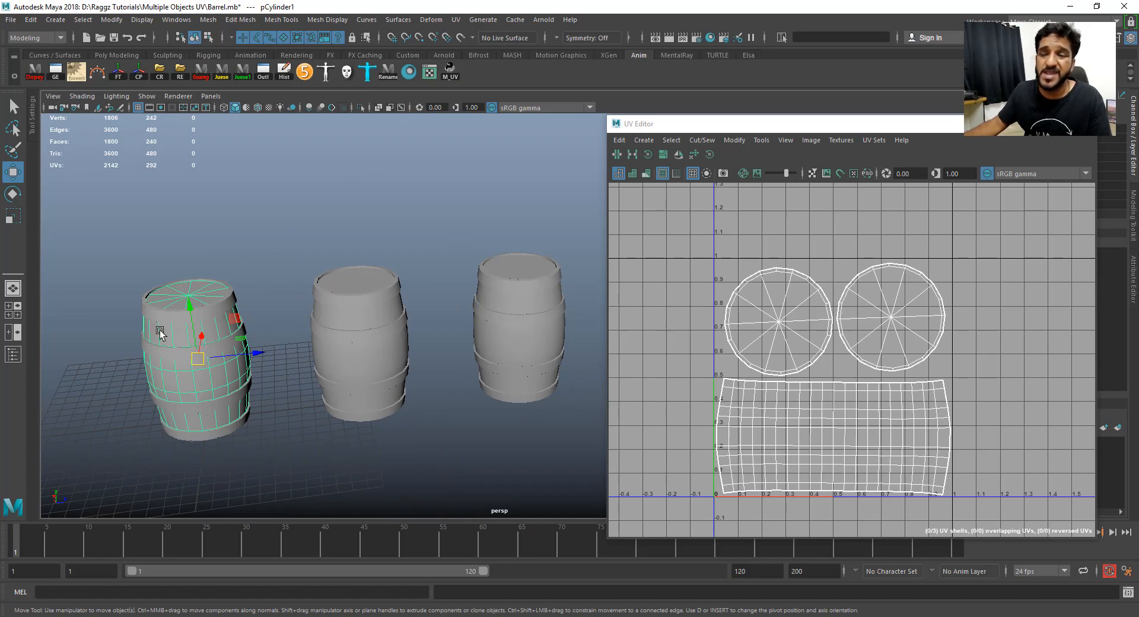
pyautogui.moveTo(356, 316)
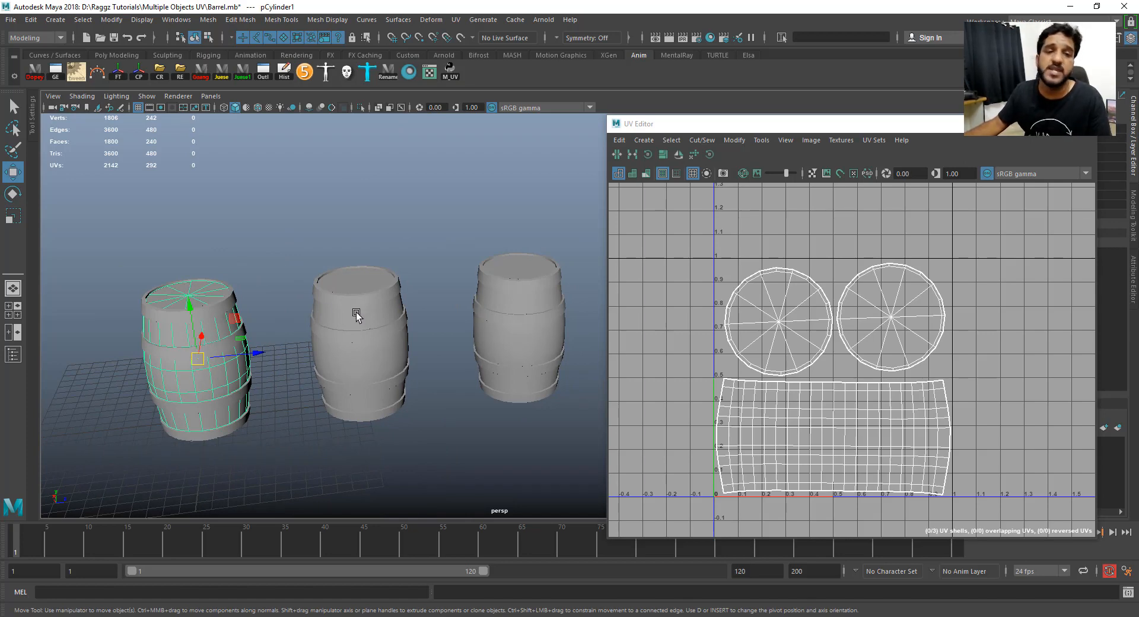
pyautogui.click(282, 300)
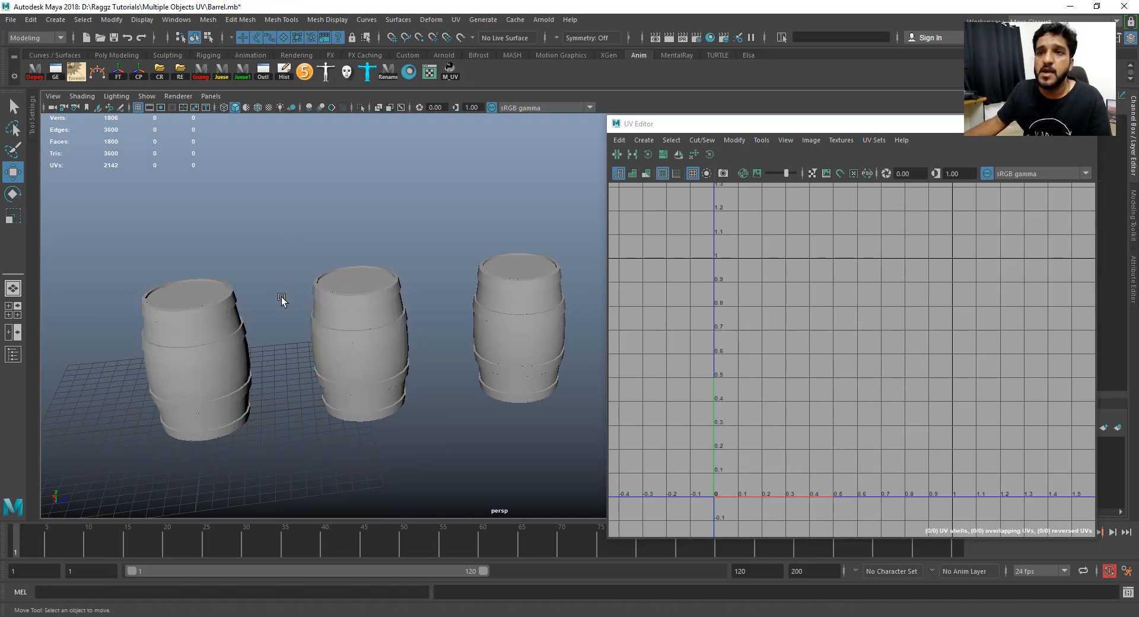
pyautogui.moveTo(281, 297); pyautogui.dragTo(347, 293)
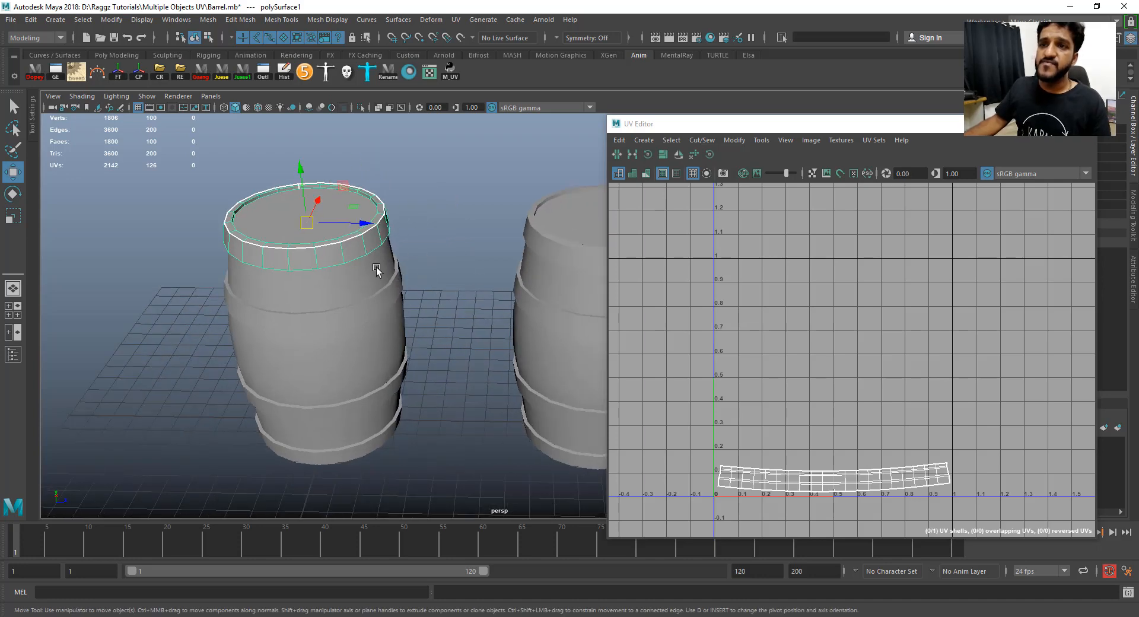
pyautogui.moveTo(342, 276)
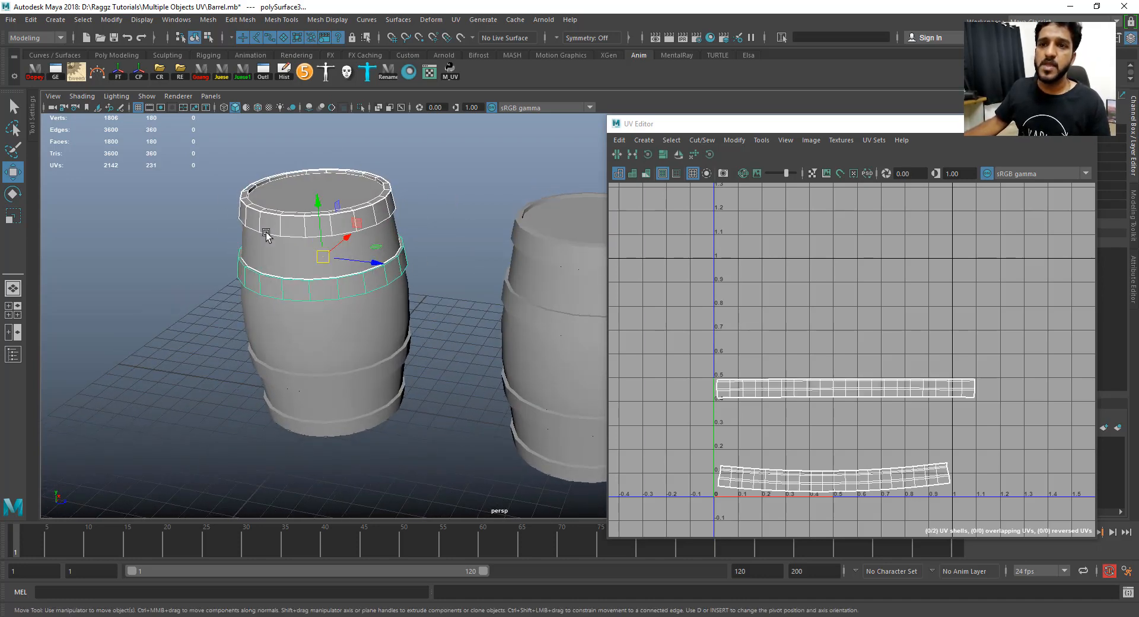
pyautogui.moveTo(347, 396)
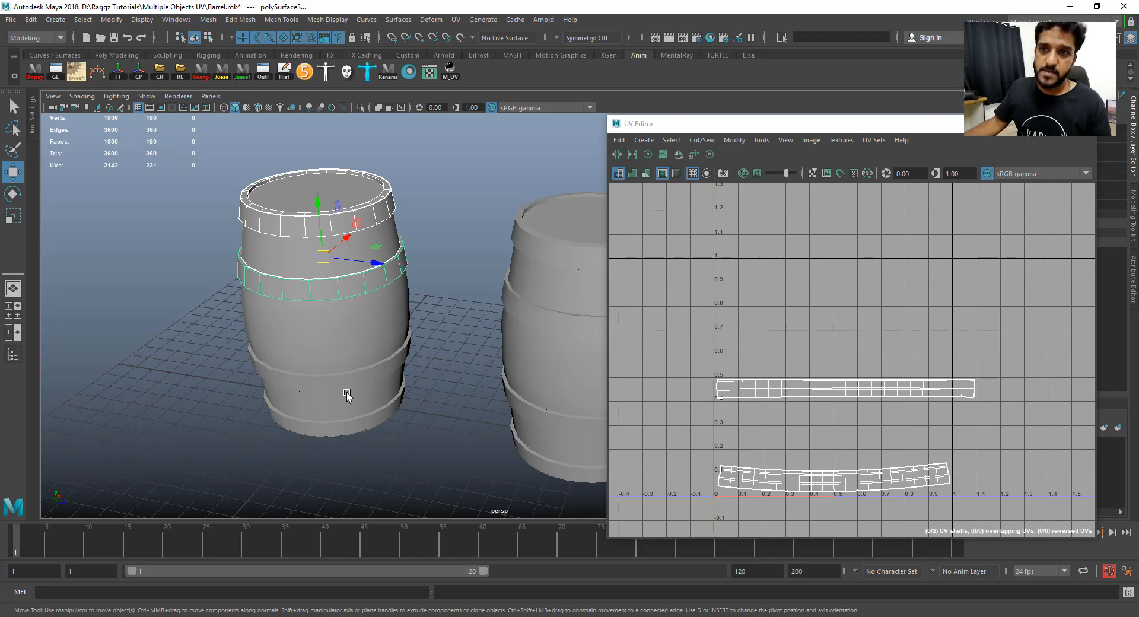
pyautogui.click(313, 429)
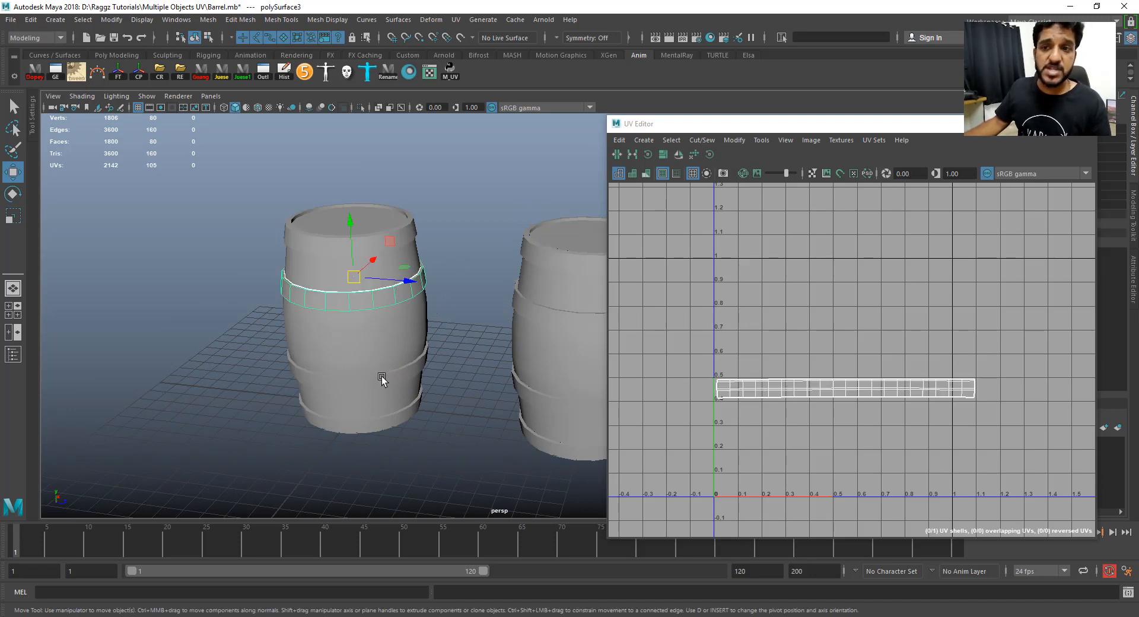
pyautogui.click(399, 294)
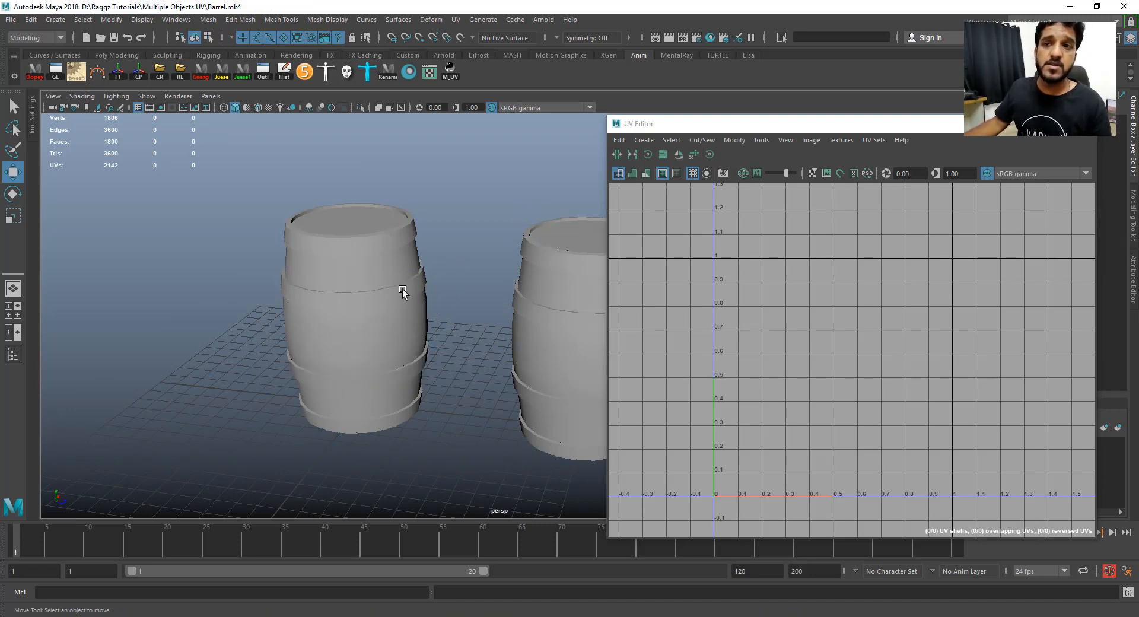
# Step: Select the barrel body pCylinder1 to show its lid and body UV shells
pyautogui.click(352, 378)
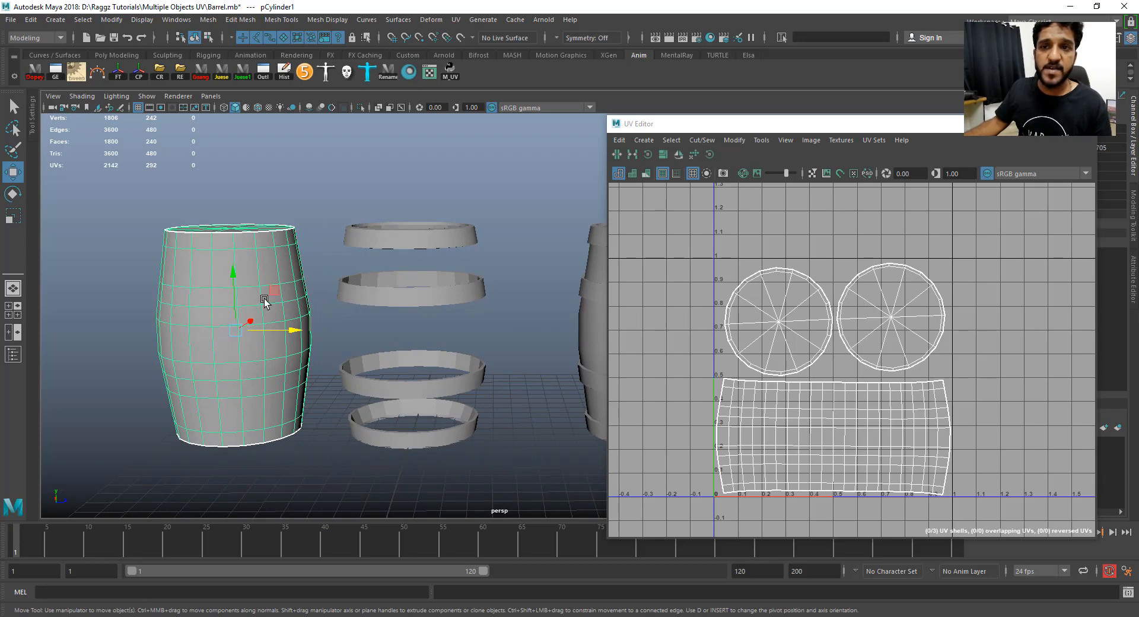
pyautogui.moveTo(195, 242)
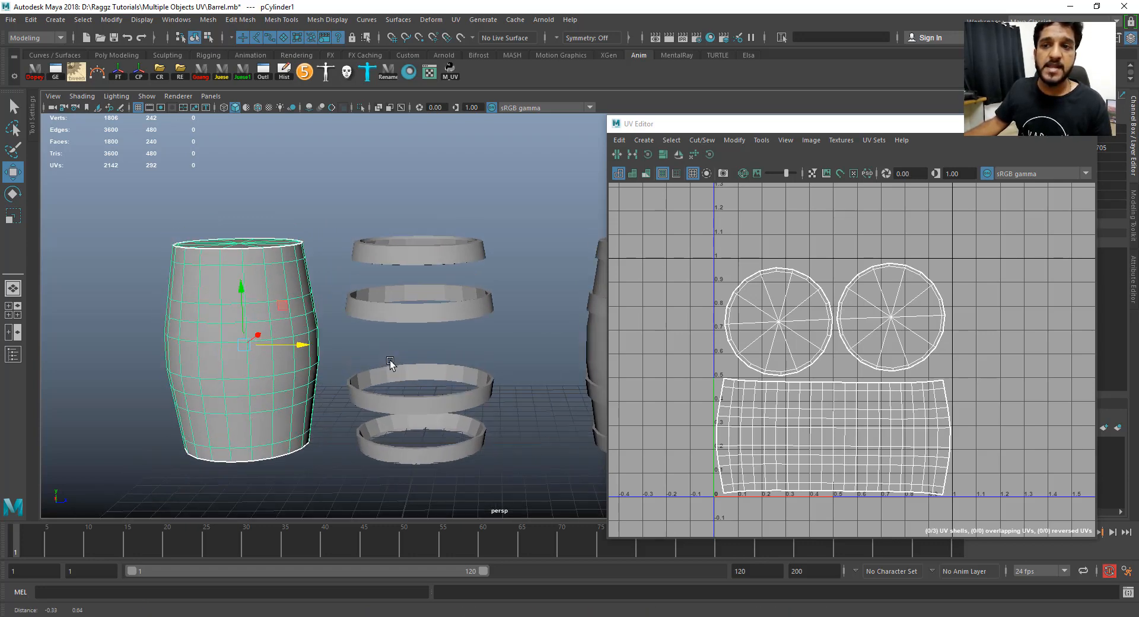
pyautogui.click(417, 262)
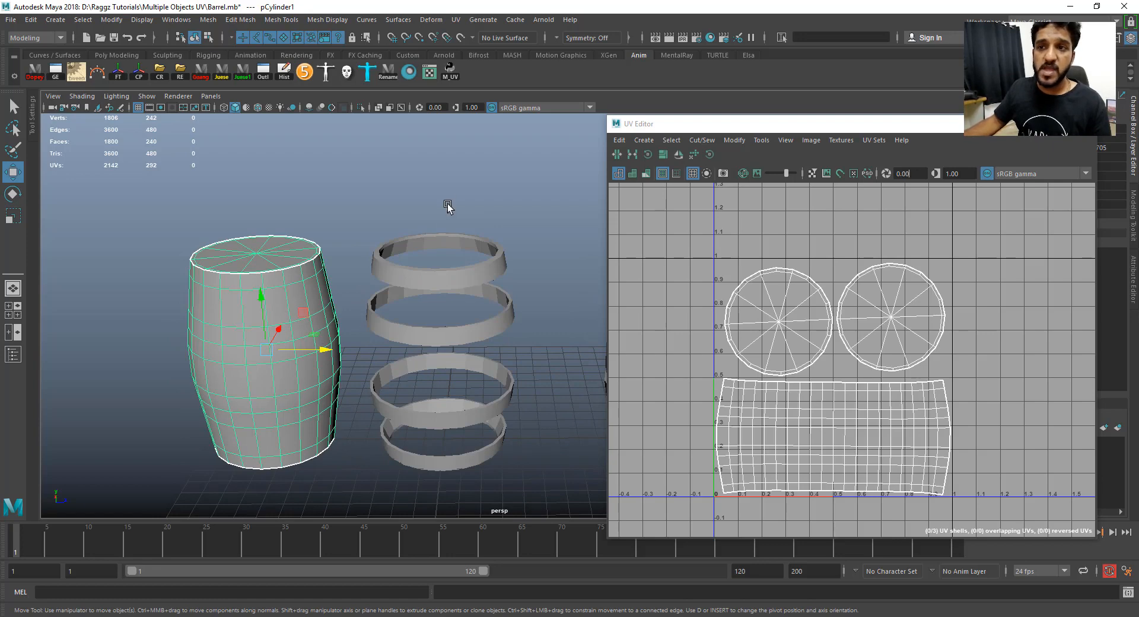
pyautogui.click(443, 388)
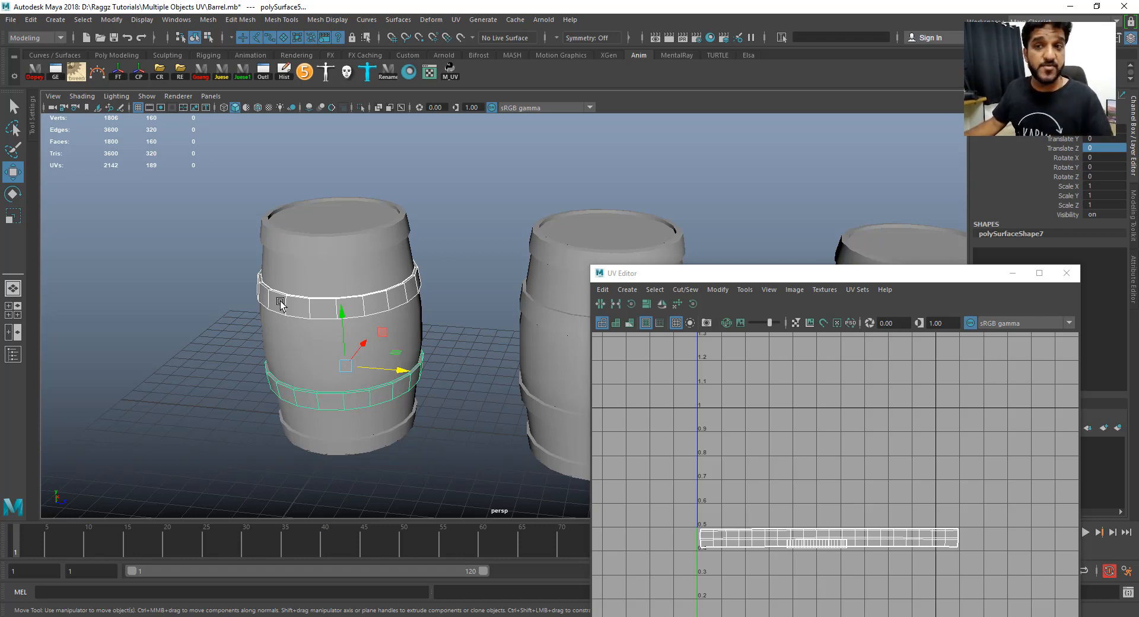
pyautogui.moveTo(349, 333)
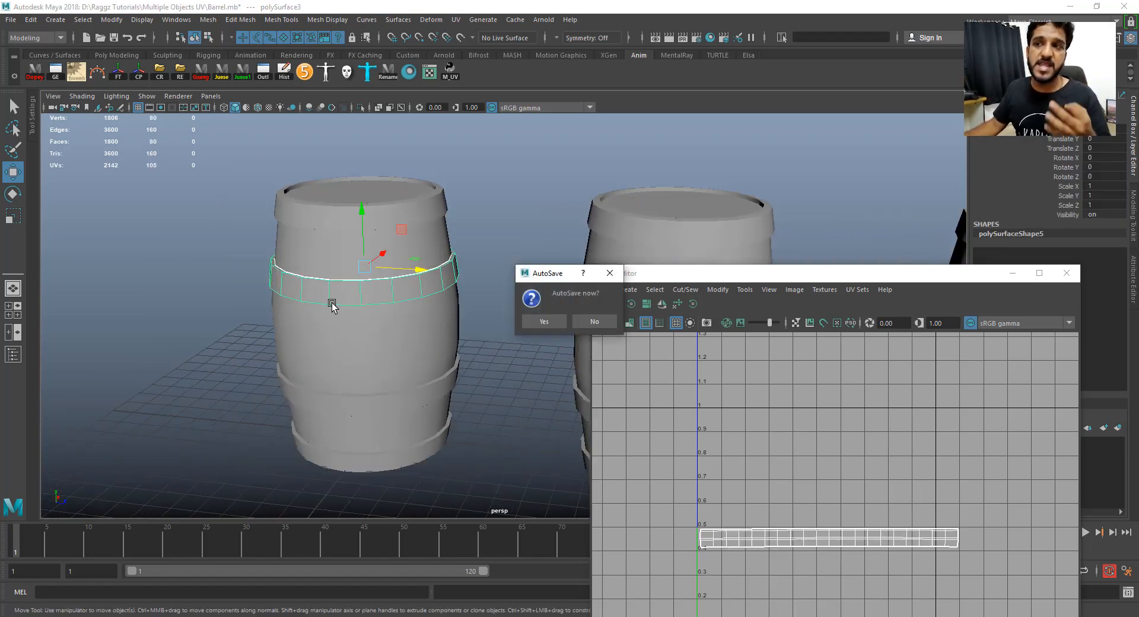
# Step: Decline AutoSave and dolly the camera out until the second barrel is visible
pyautogui.click(593, 321)
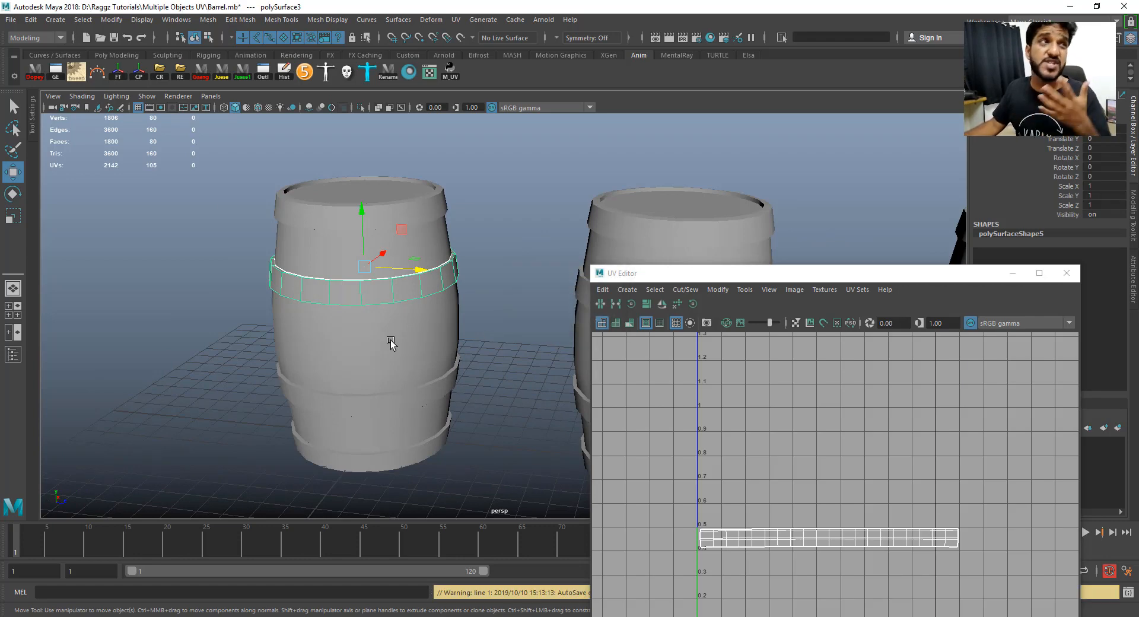
pyautogui.moveTo(392, 341); pyautogui.dragTo(443, 349)
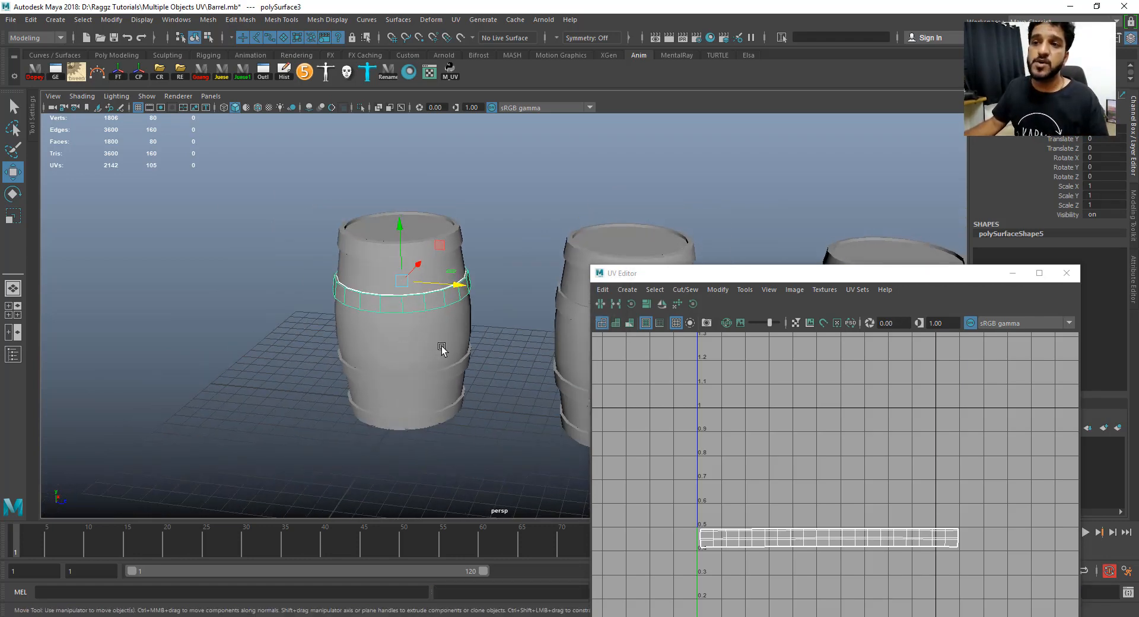
pyautogui.moveTo(436, 349); pyautogui.dragTo(418, 363)
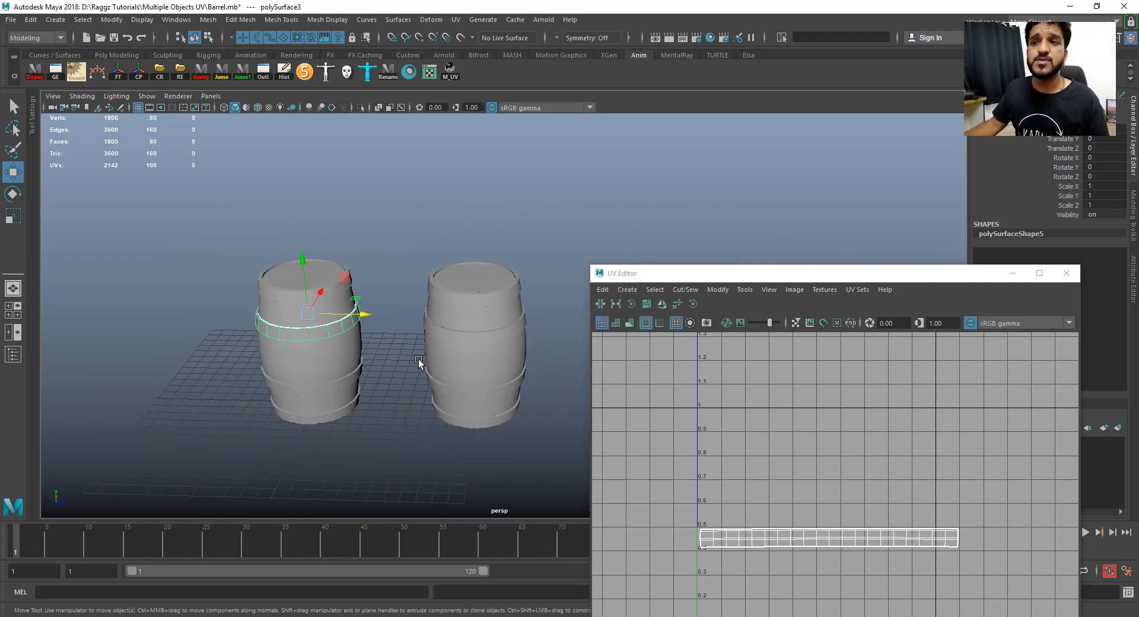
pyautogui.moveTo(417, 363); pyautogui.dragTo(345, 353)
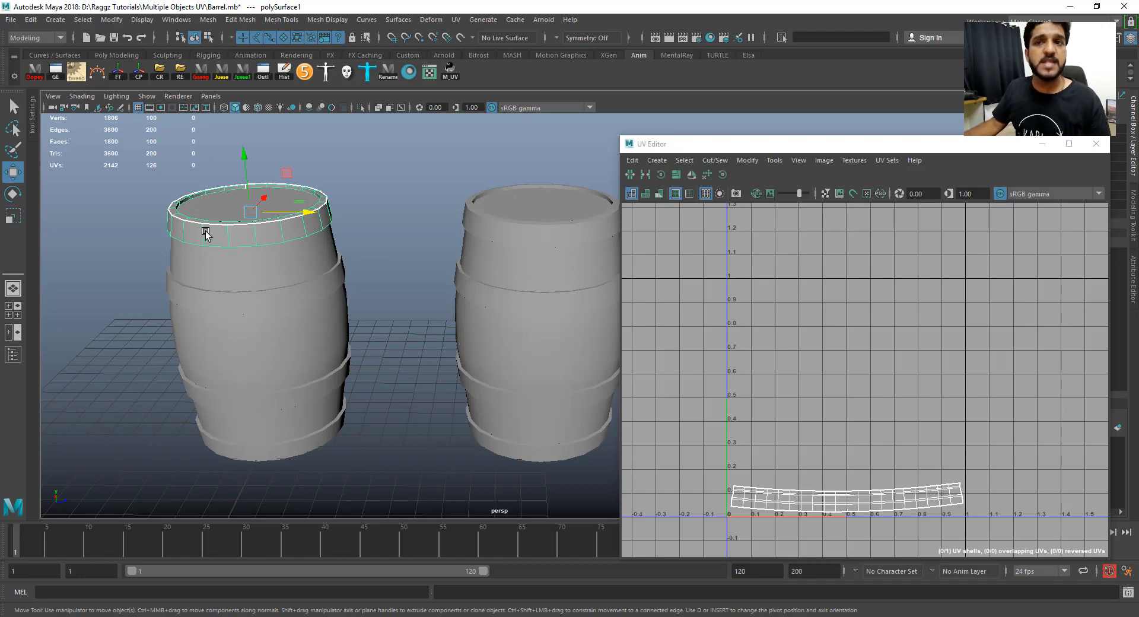
pyautogui.moveTo(239, 238)
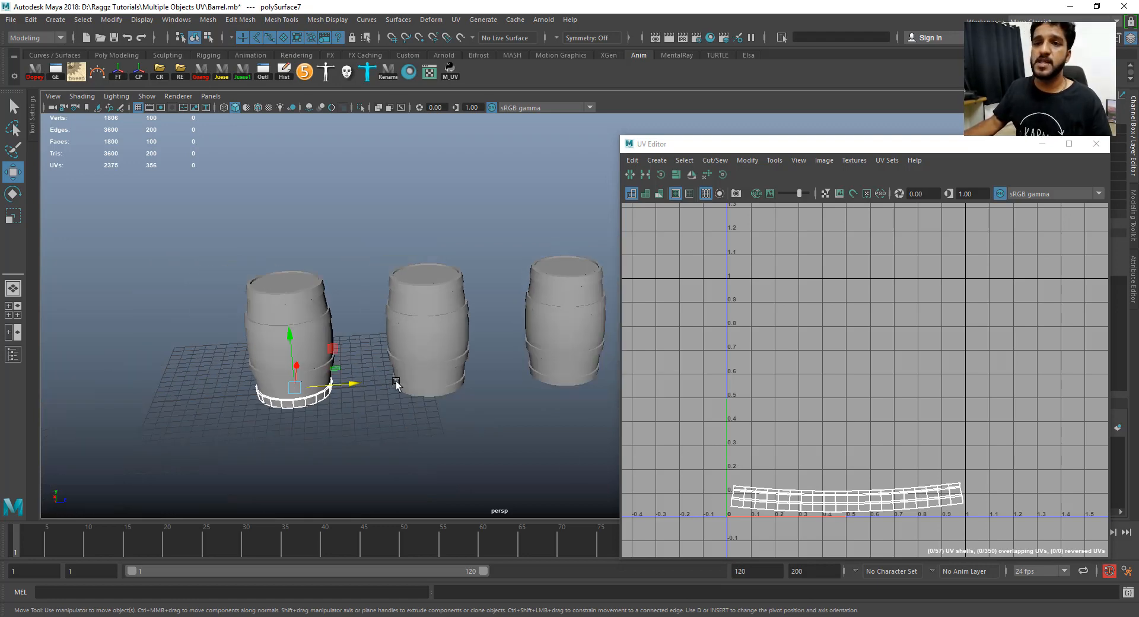
# Step: Orbit the camera to frame all three barrels
pyautogui.moveTo(399, 378); pyautogui.dragTo(376, 381)
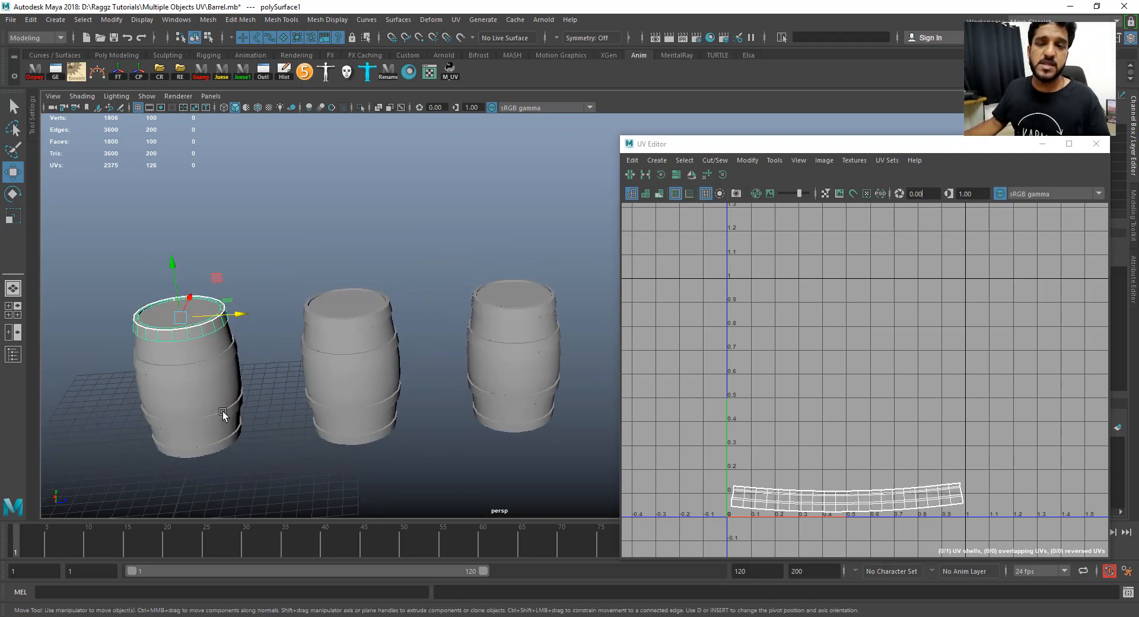
pyautogui.moveTo(188, 347)
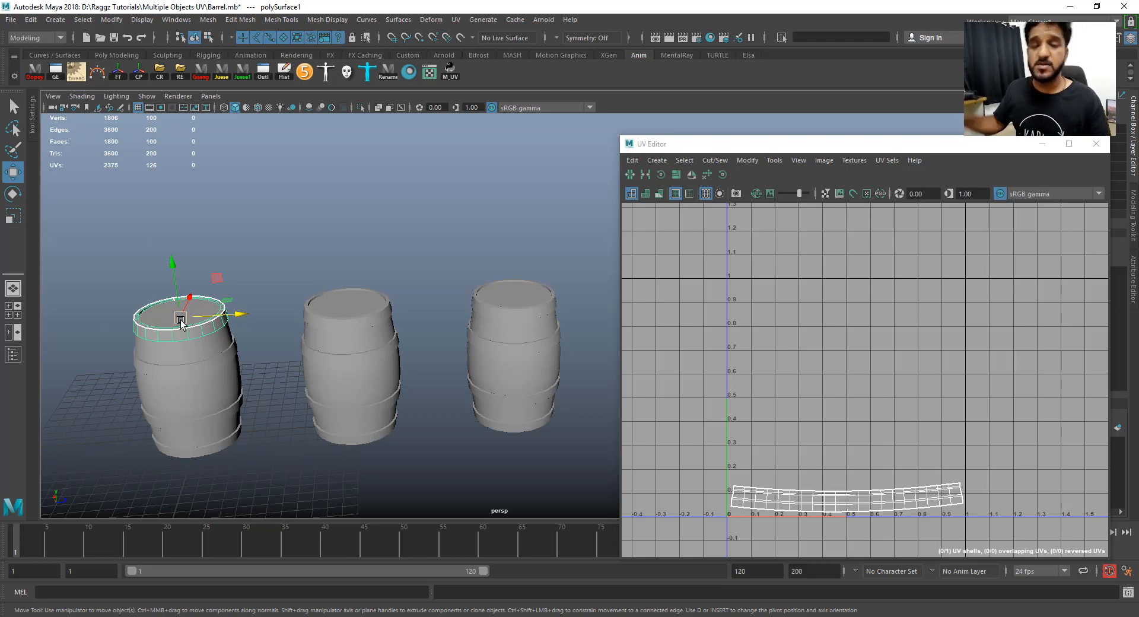
pyautogui.moveTo(349, 320)
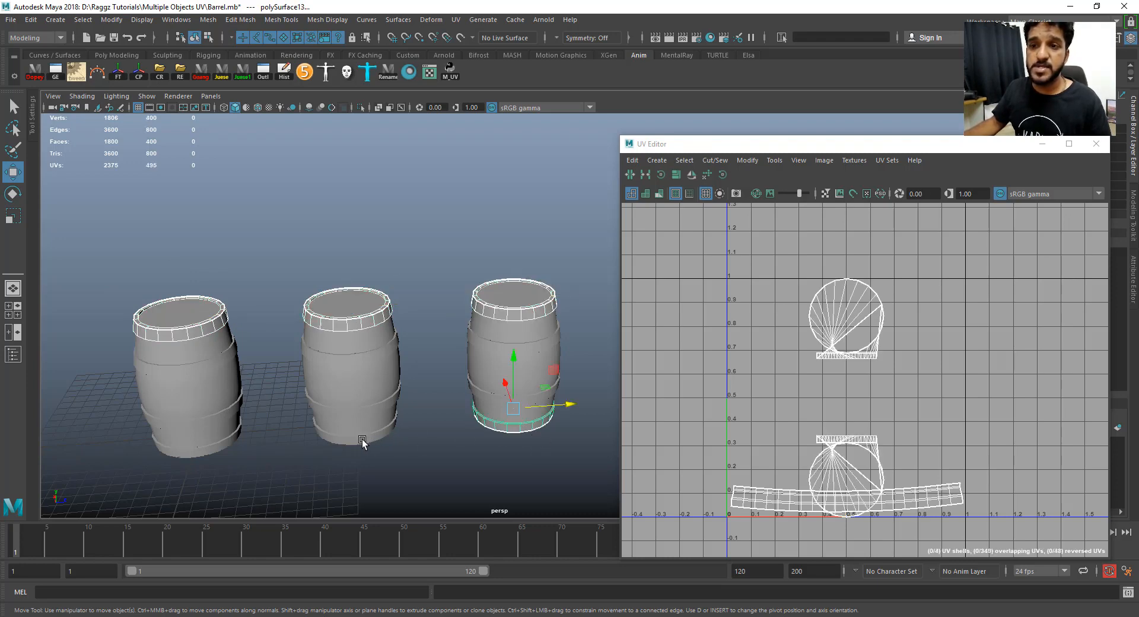
# Step: Add the middle barrel's bottom rim and other rims to the selection
pyautogui.click(352, 418)
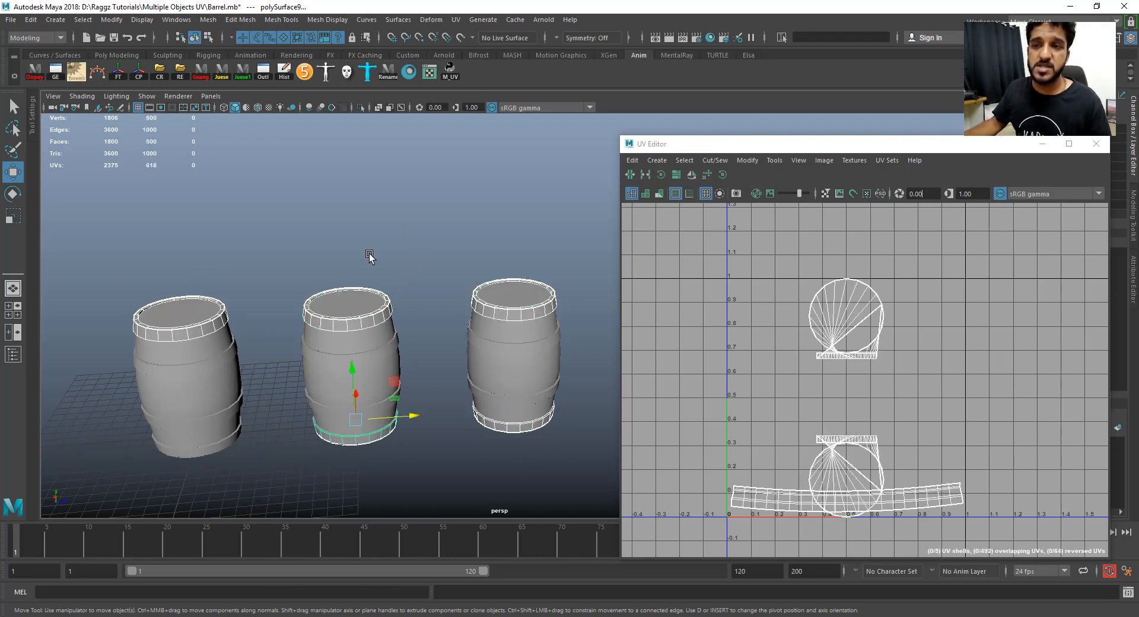
pyautogui.moveTo(606, 334)
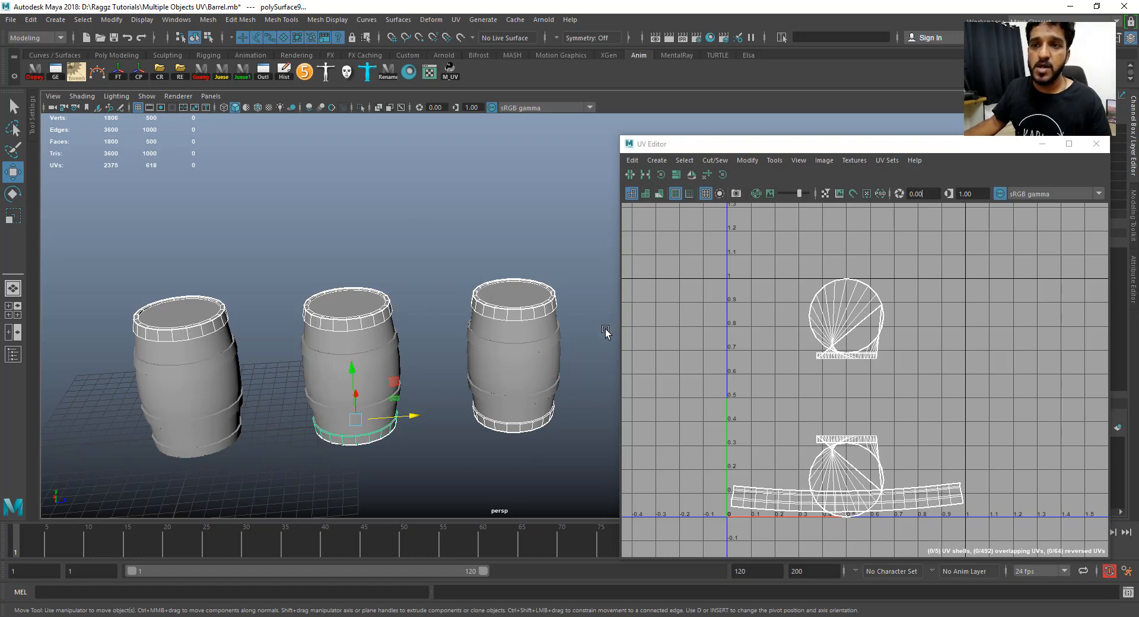
pyautogui.moveTo(173, 330)
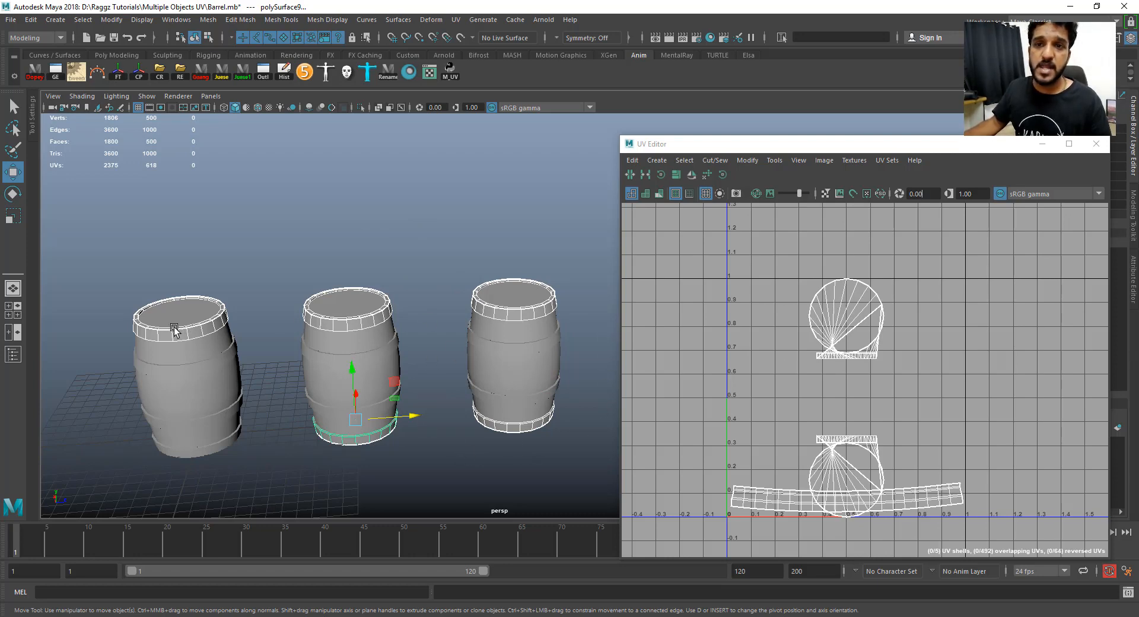
pyautogui.click(514, 298)
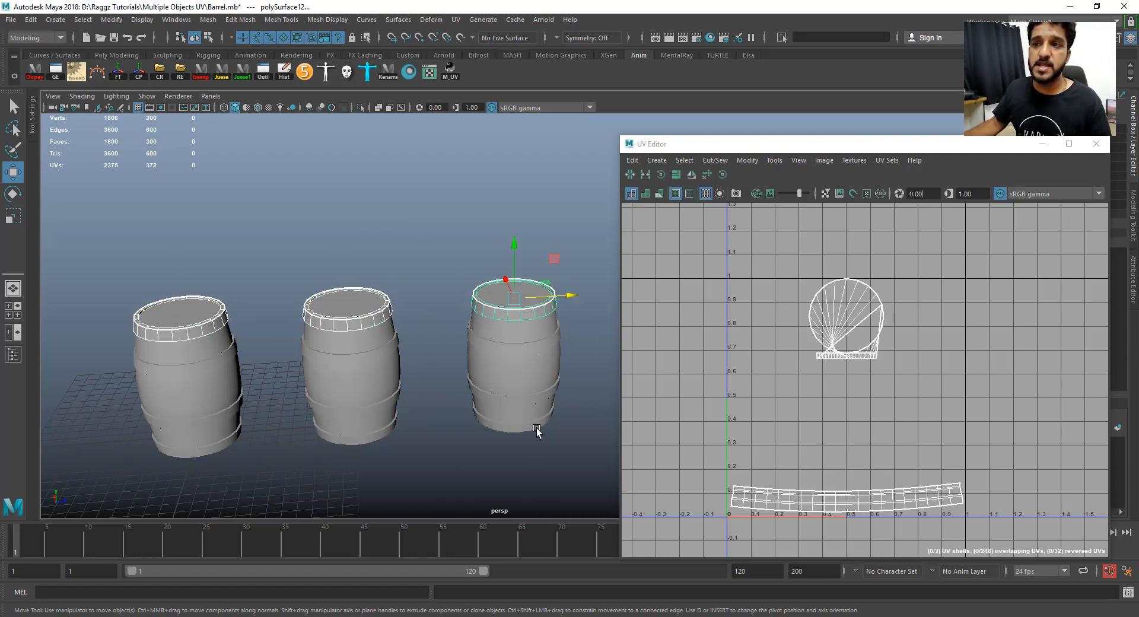
pyautogui.click(355, 436)
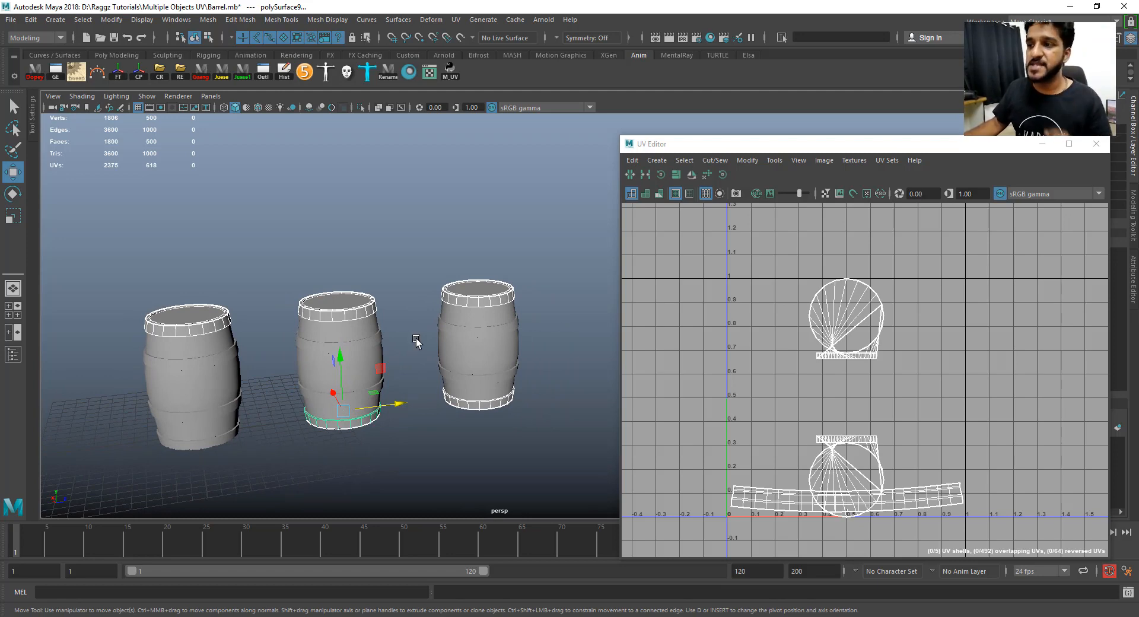
pyautogui.moveTo(450, 72)
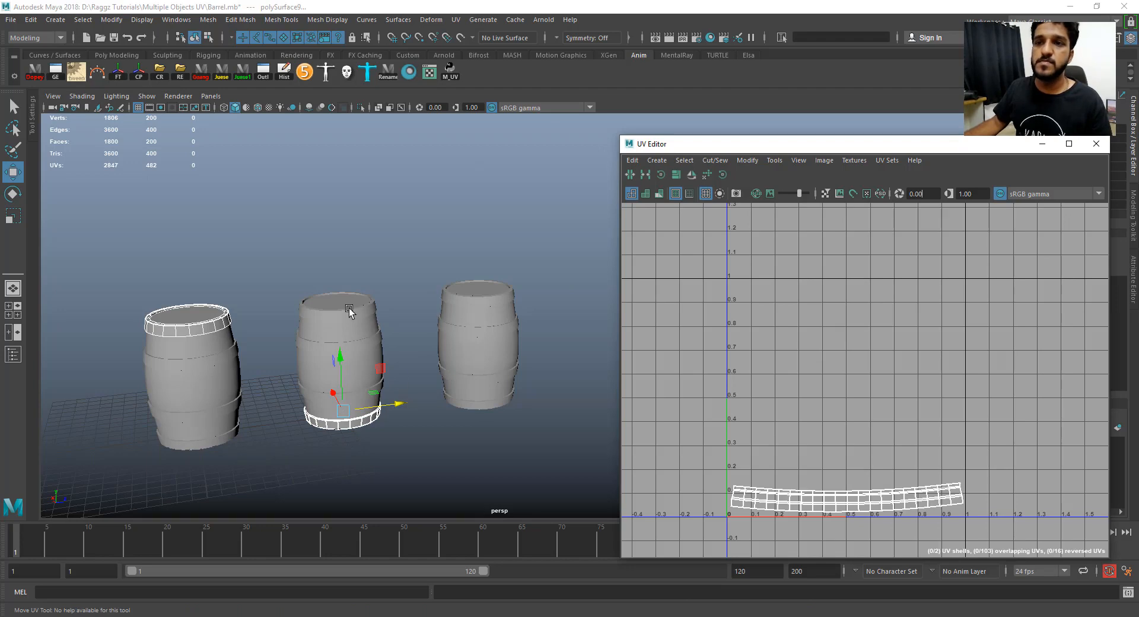
# Step: Compare both barrel bodies' UVs, then keep only pCylinder1 selected
pyautogui.click(475, 356)
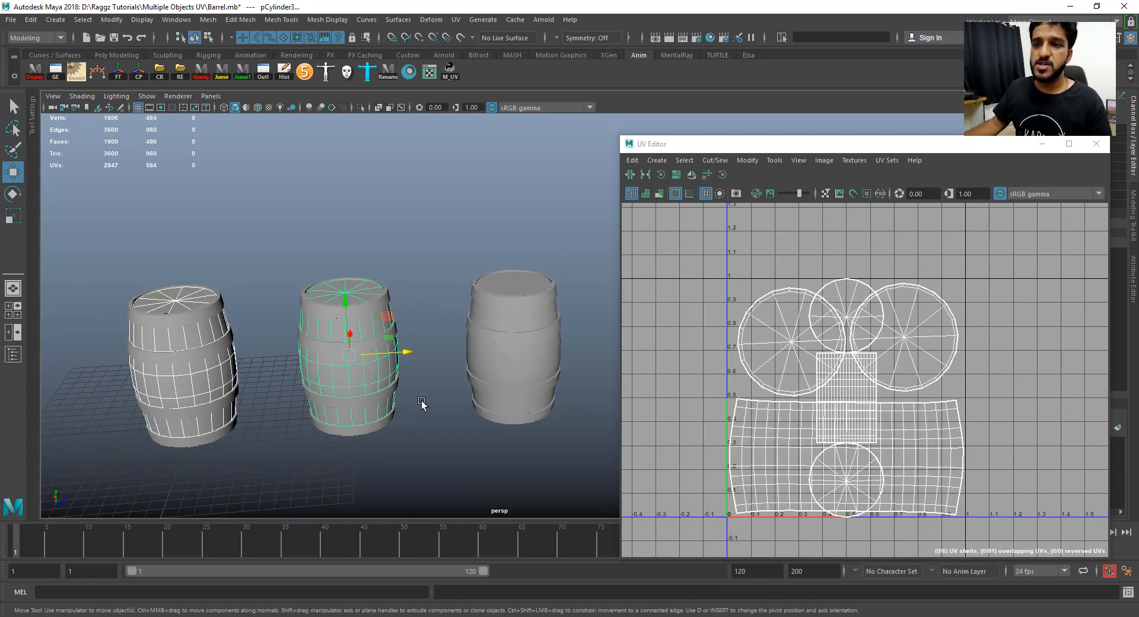
pyautogui.click(181, 349)
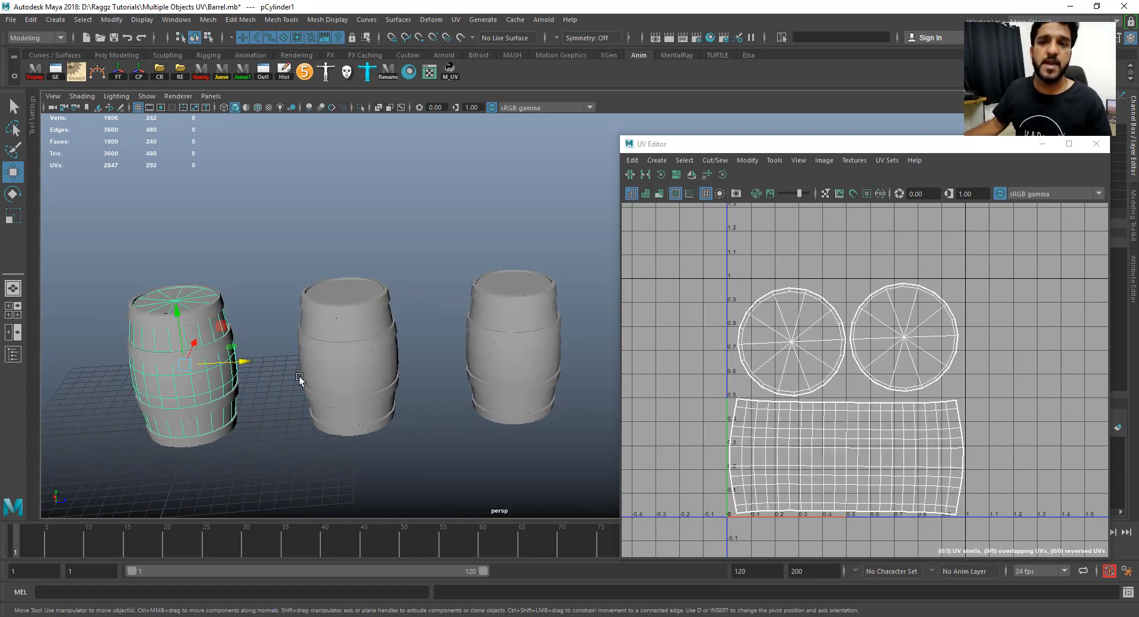